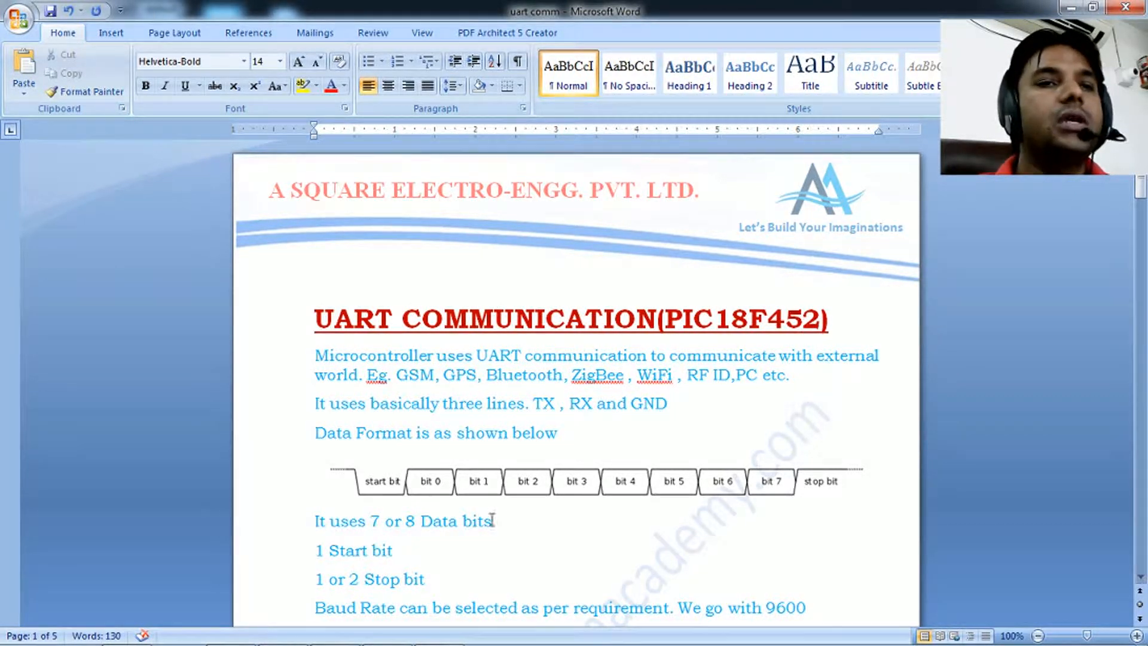
{"action": "mouse_move", "coordinate": [555, 472]}
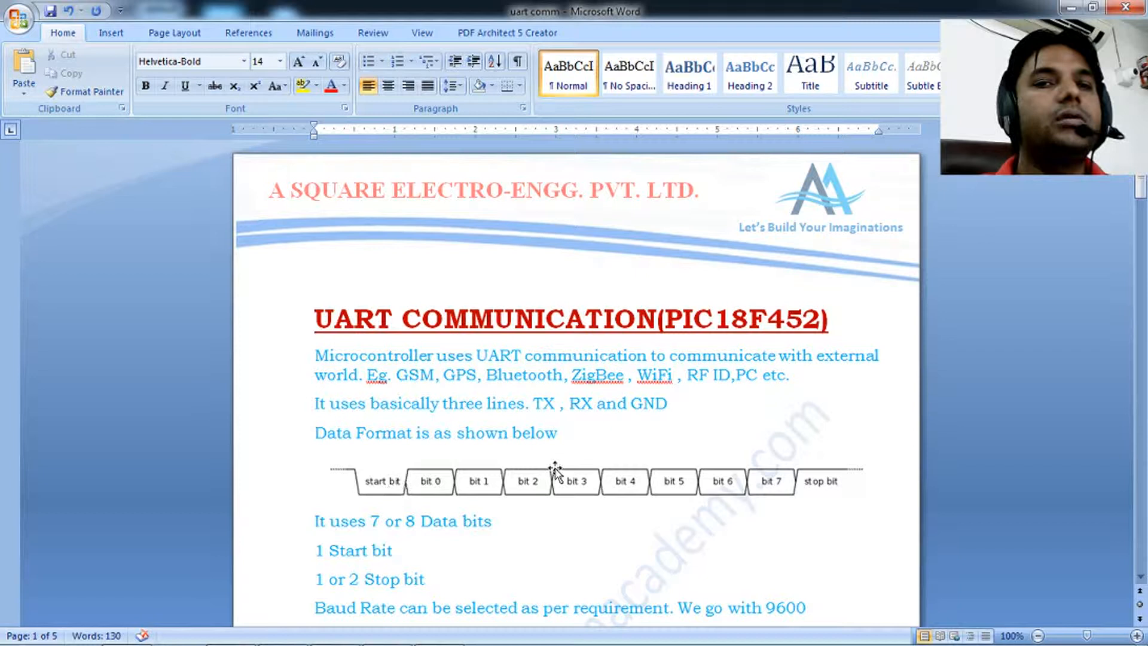
{"action": "mouse_move", "coordinate": [838, 490]}
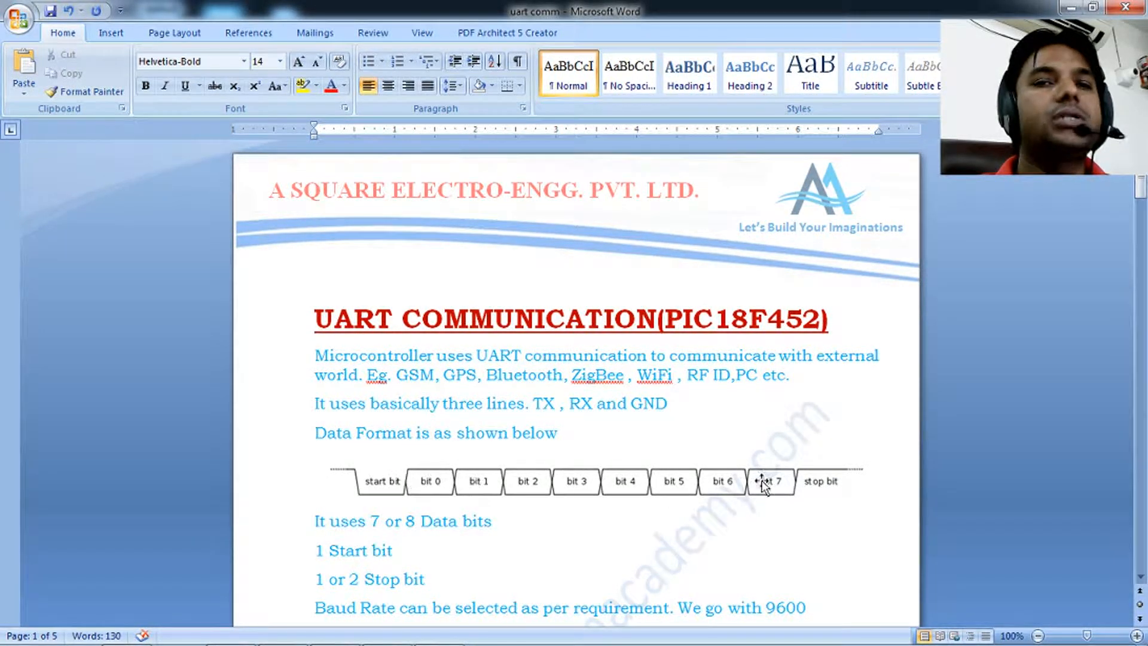
{"action": "mouse_move", "coordinate": [421, 496]}
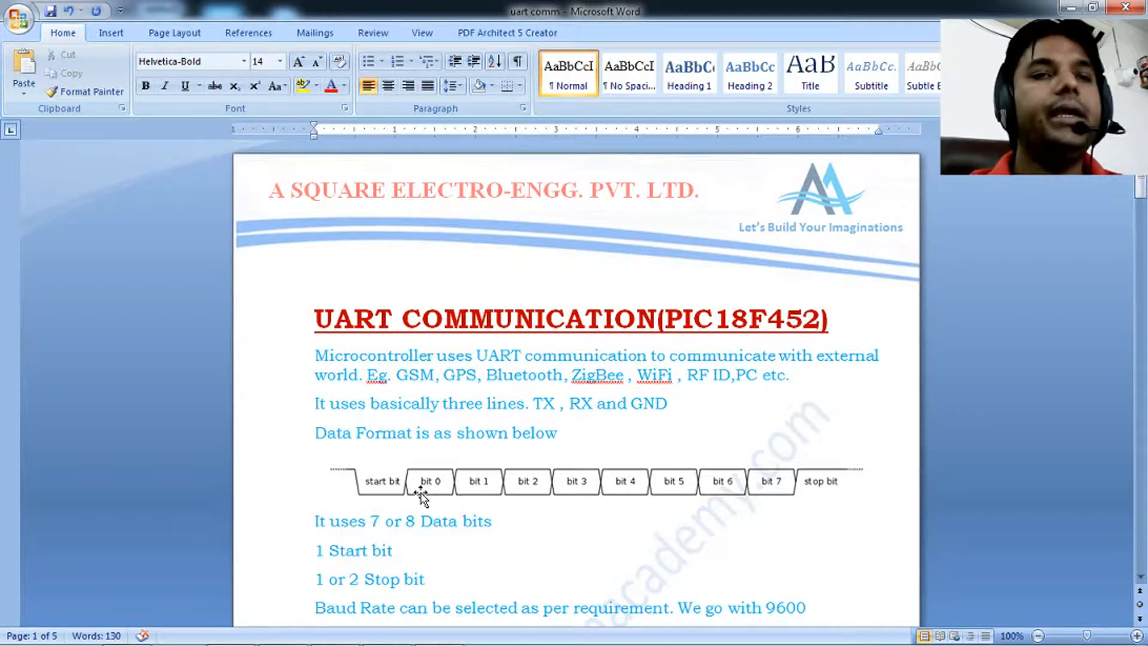
{"action": "mouse_move", "coordinate": [496, 495]}
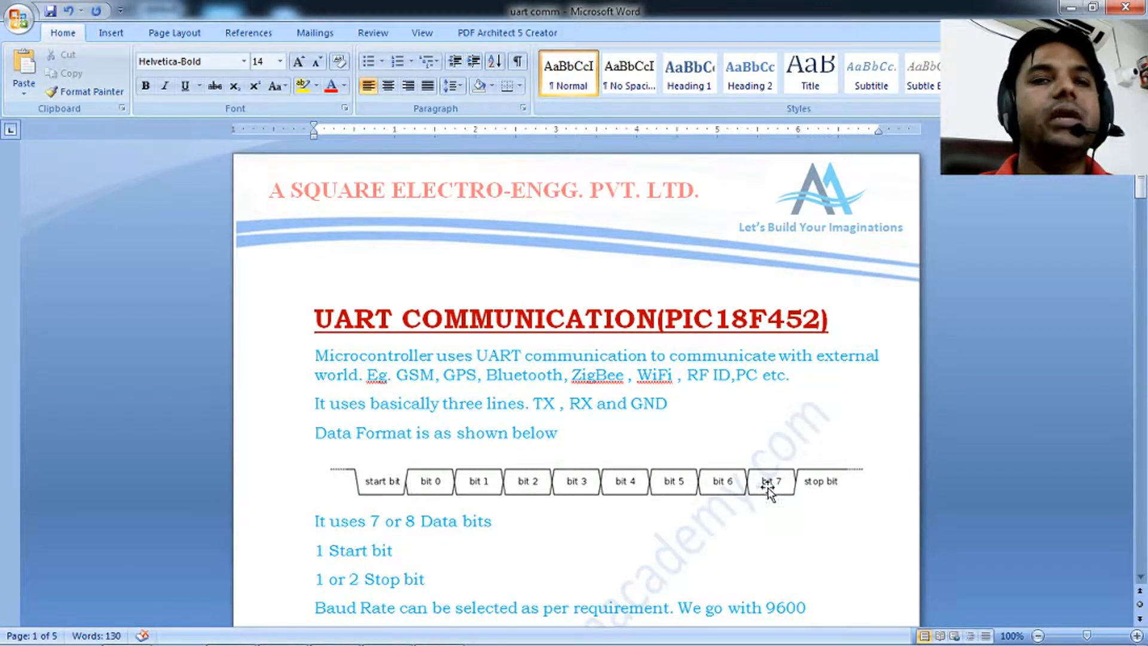
{"action": "mouse_move", "coordinate": [725, 480]}
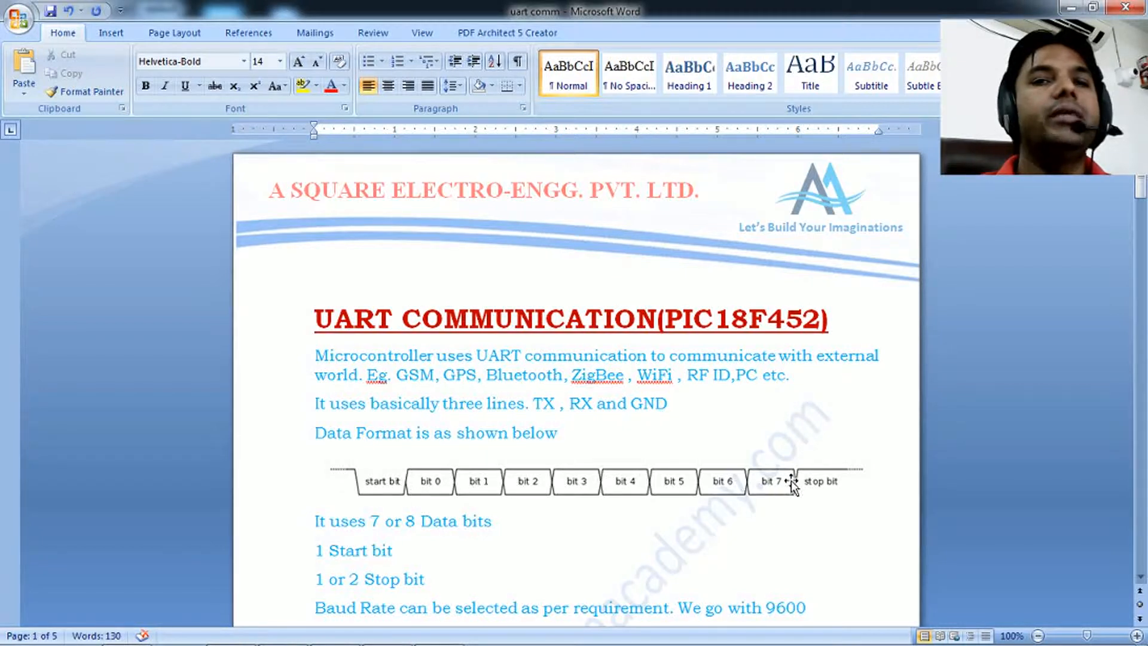
{"action": "mouse_move", "coordinate": [483, 483]}
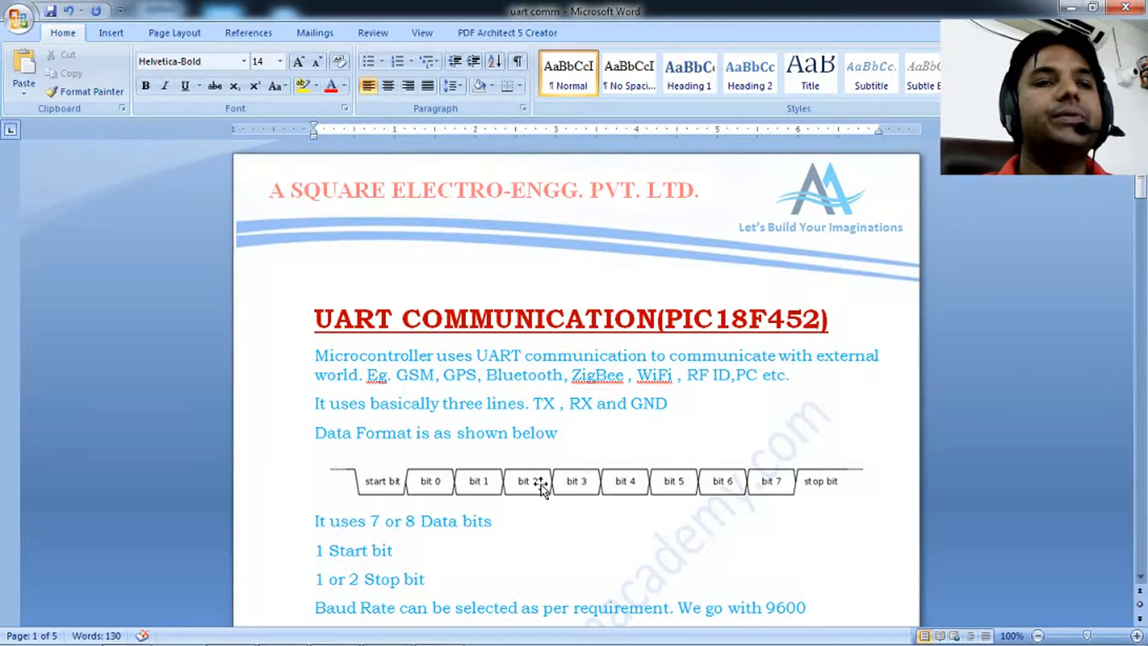
{"action": "mouse_move", "coordinate": [372, 540]}
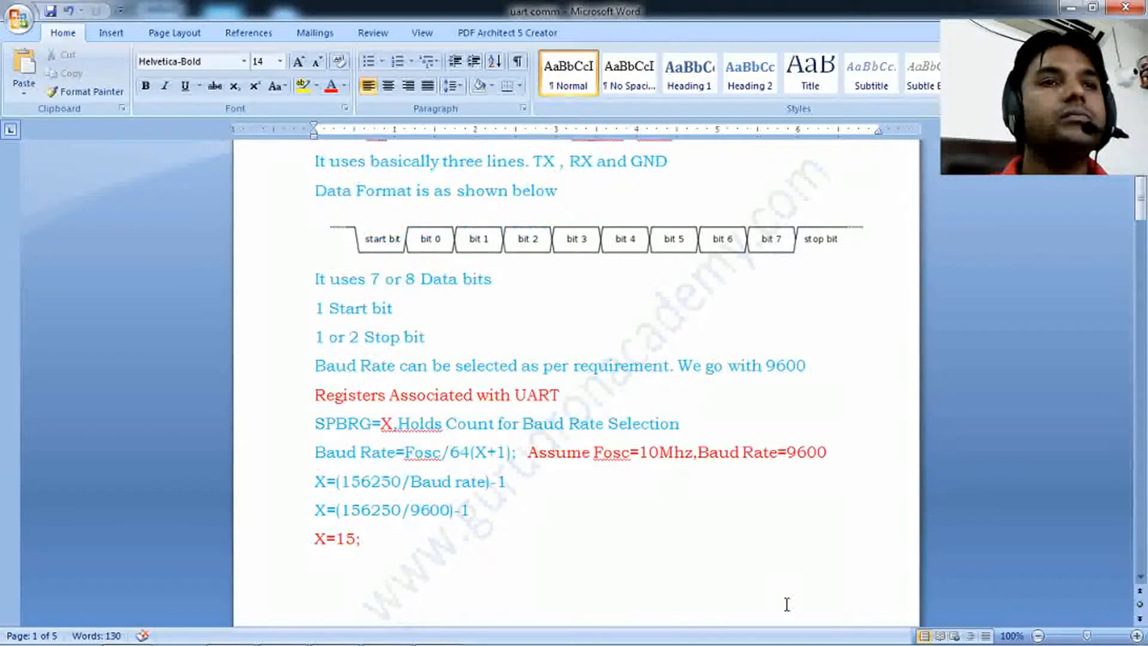
{"action": "scroll", "scroll_direction": "down", "scroll_amount": 3}
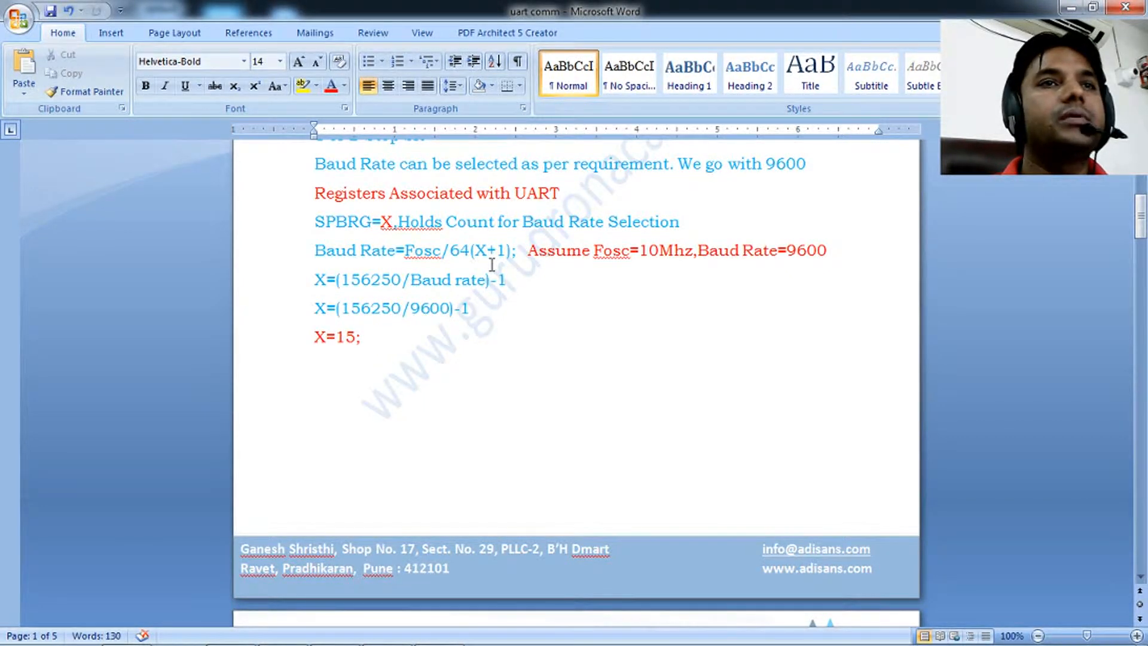
{"action": "scroll", "scroll_direction": "down", "scroll_amount": 3}
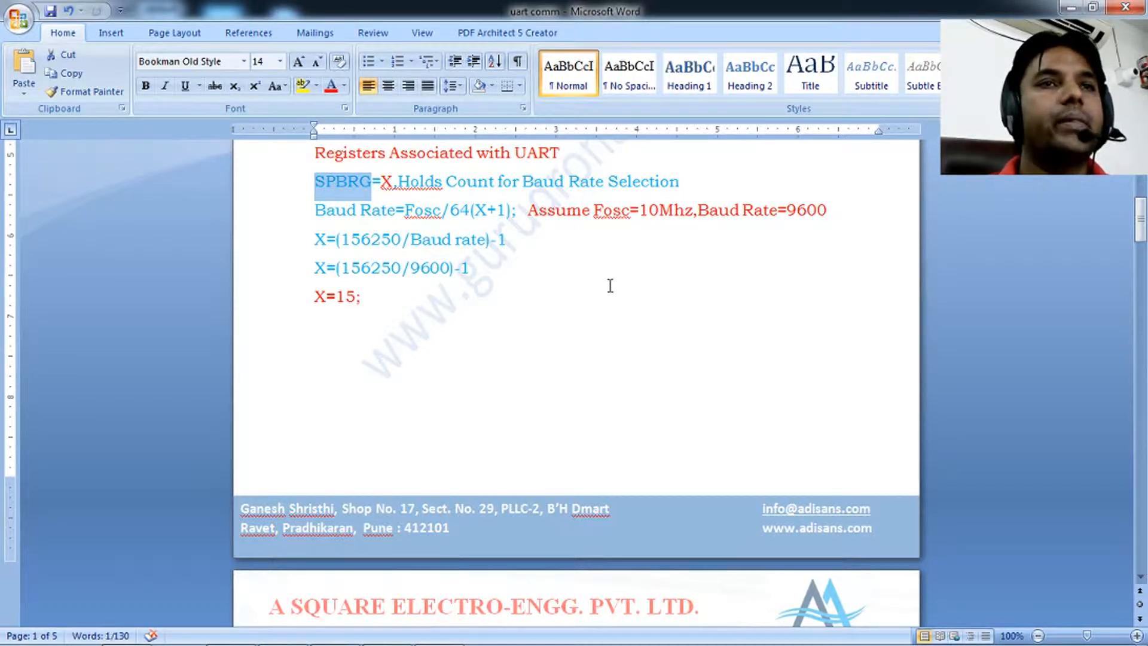
{"action": "left_click", "coordinate": [381, 209]}
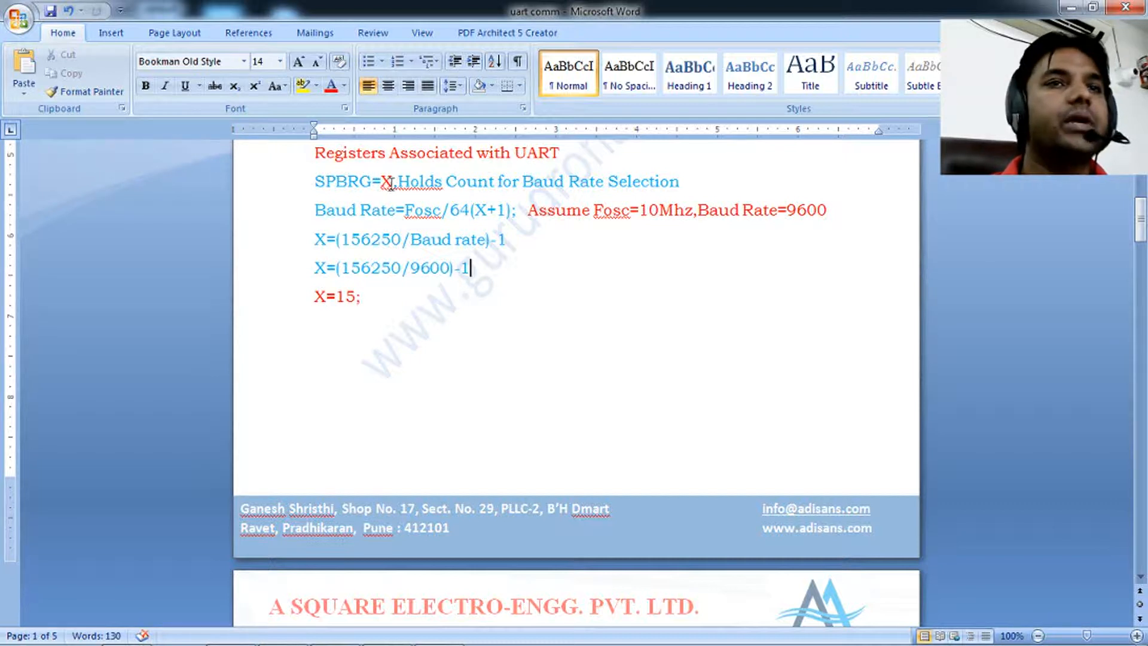
{"action": "double_click", "coordinate": [386, 180]}
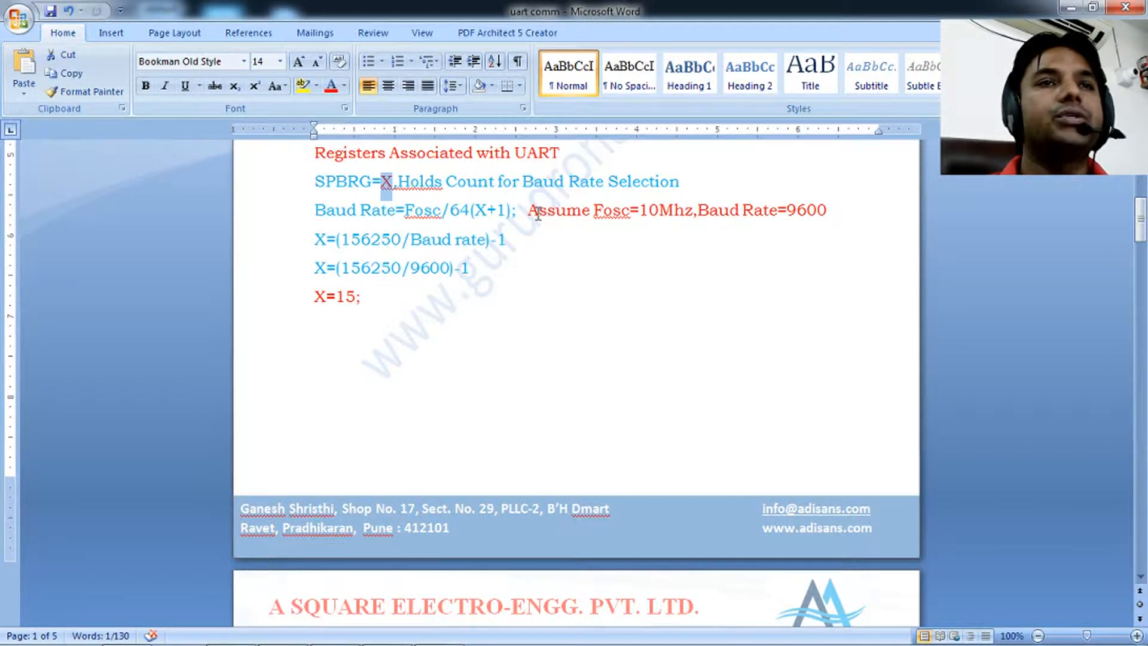
{"action": "mouse_move", "coordinate": [619, 268]}
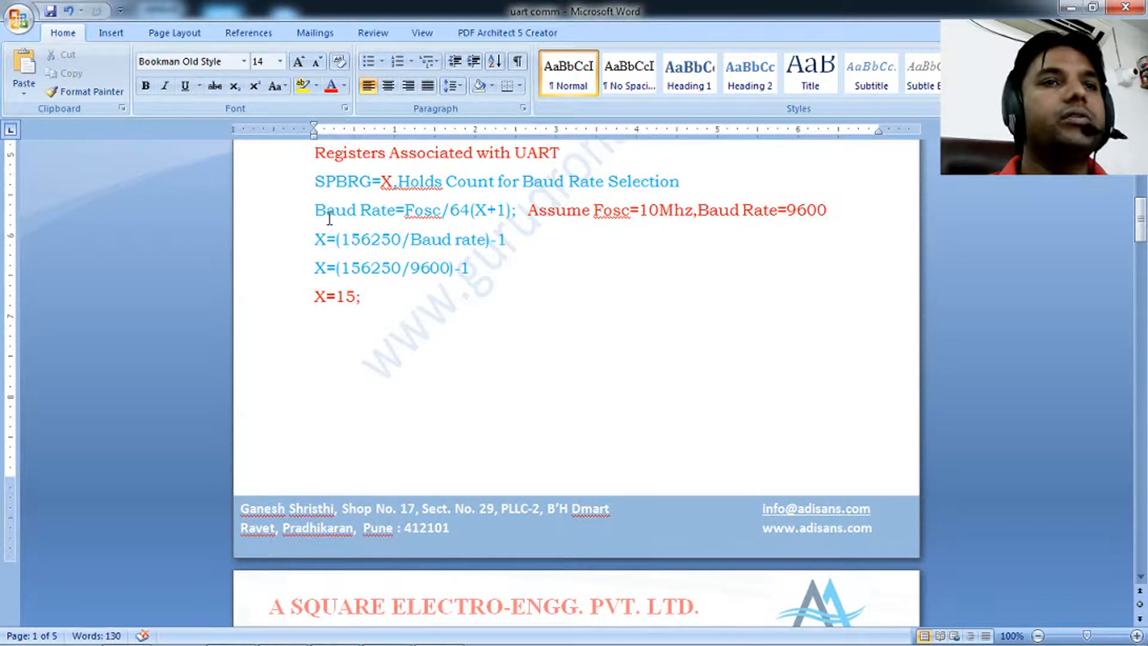
{"action": "mouse_move", "coordinate": [441, 233]}
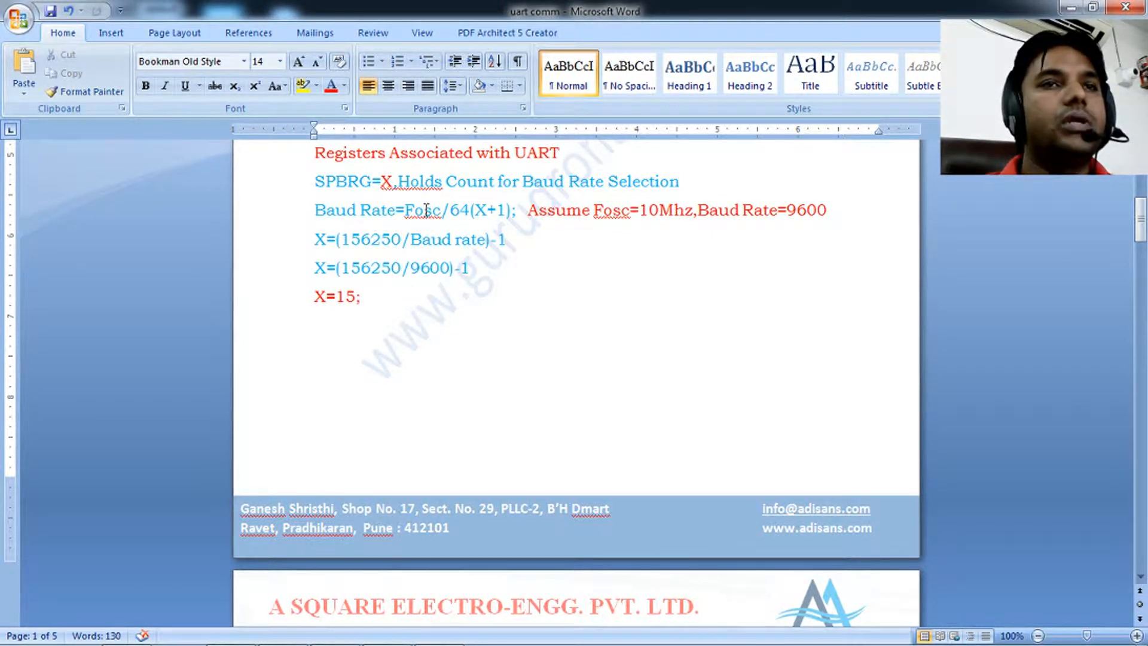
{"action": "key", "text": "enter"}
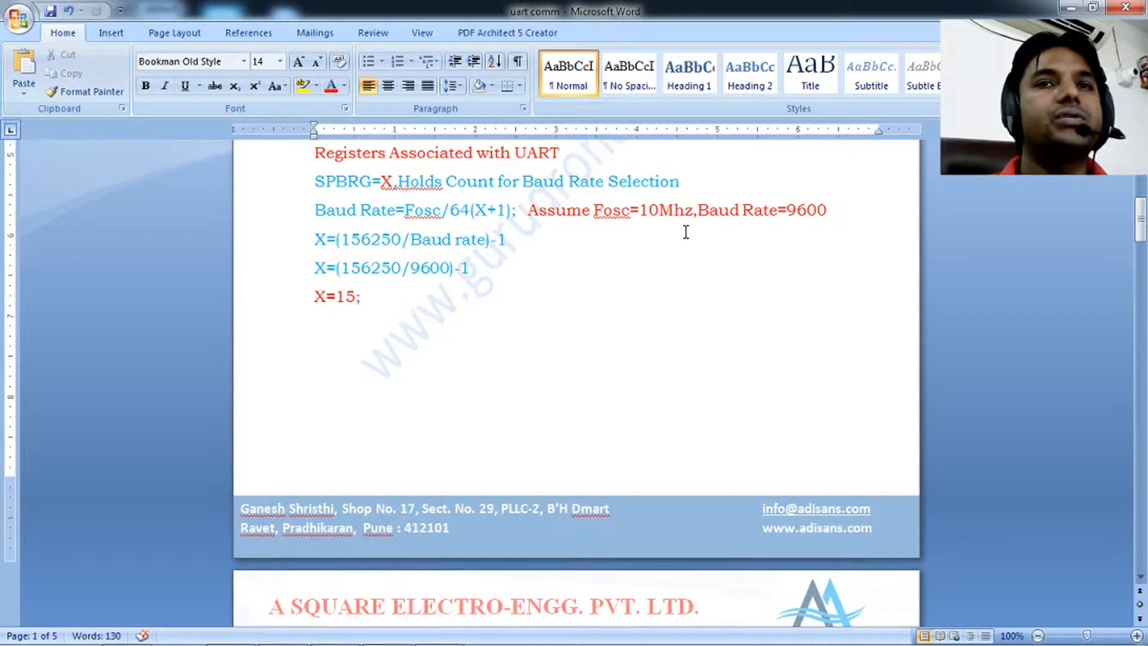
{"action": "key", "text": "enter"}
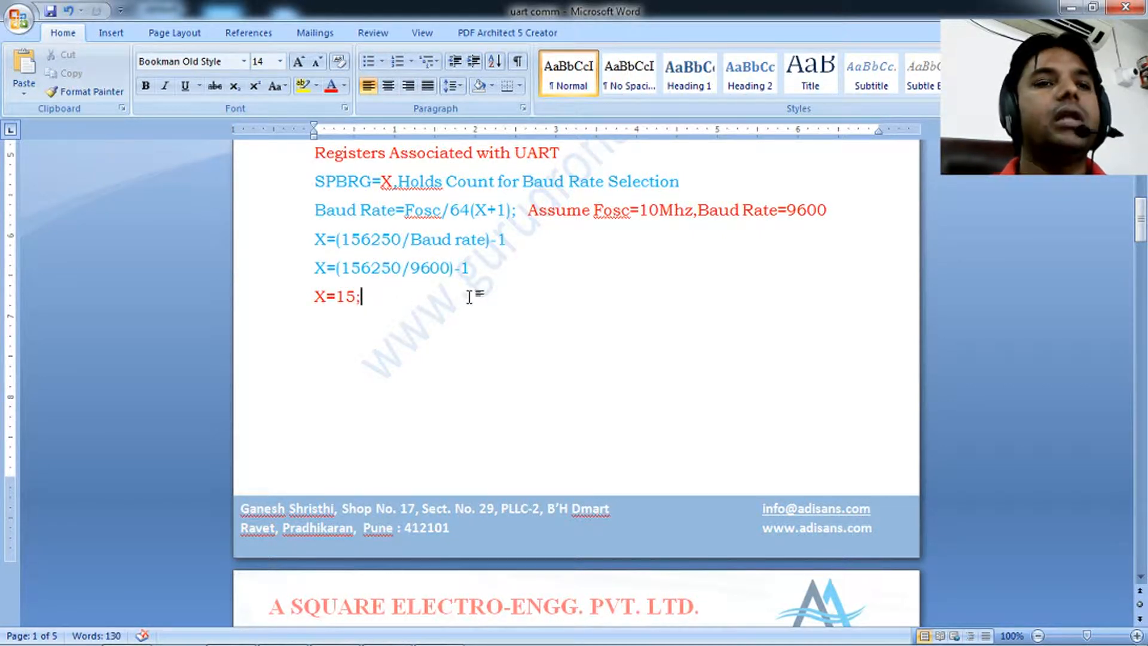
{"action": "scroll", "scroll_direction": "down", "scroll_amount": 3}
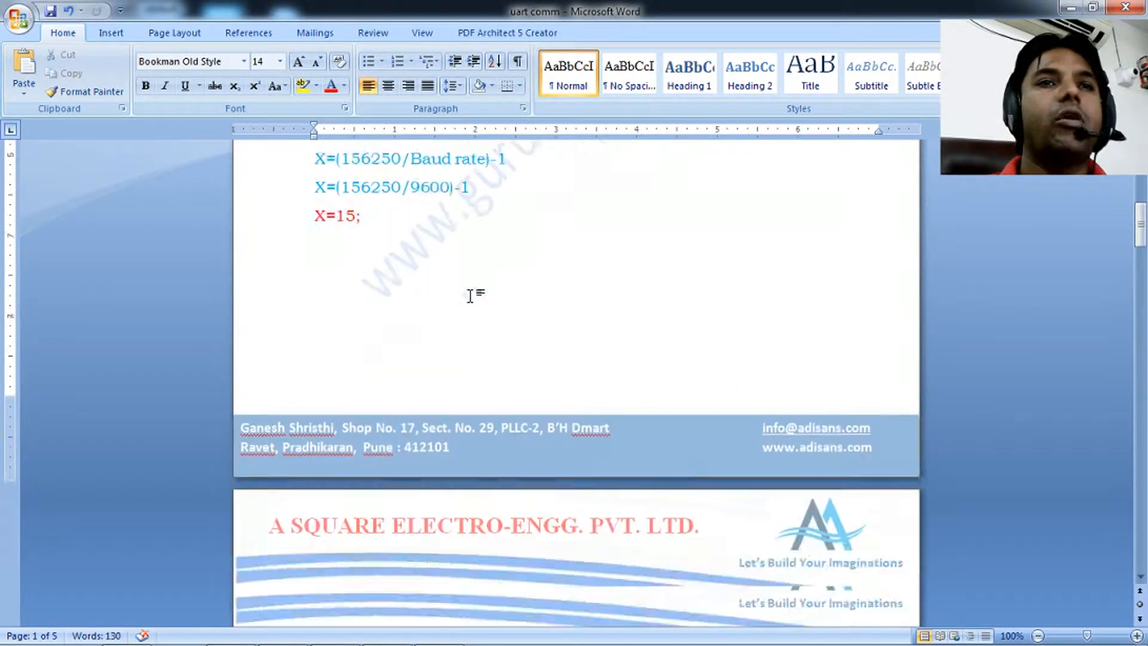
Scroll to page 2 through the TXSTA transmit status and control register bit descriptions.
{"action": "scroll", "scroll_direction": "down", "scroll_amount": 3}
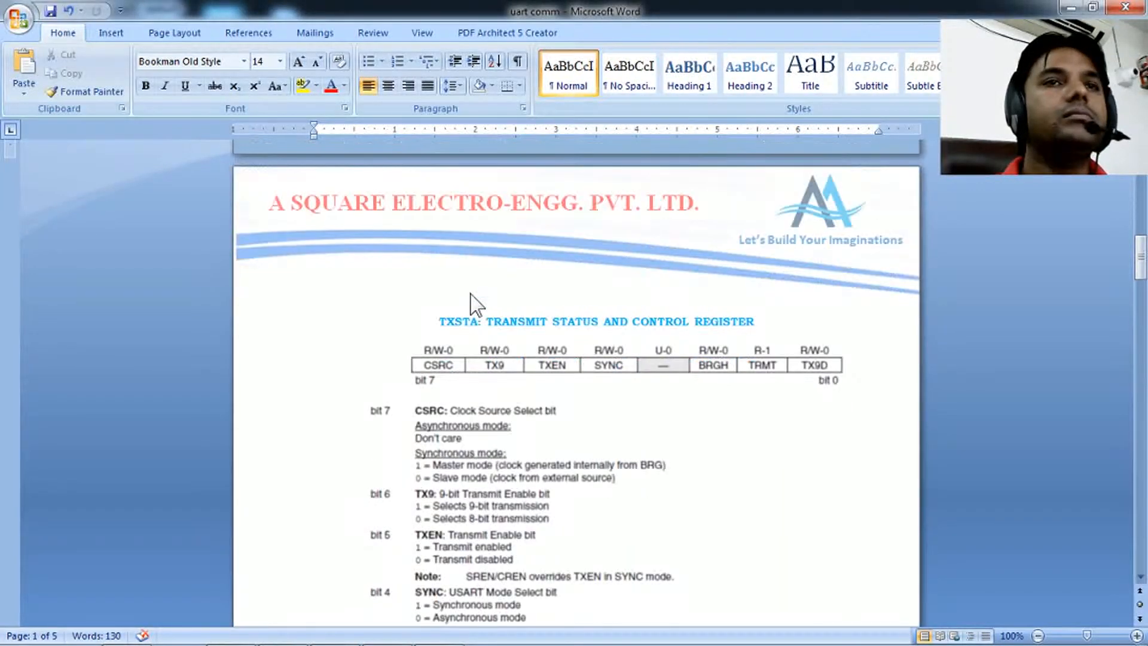
{"action": "scroll", "scroll_direction": "down", "scroll_amount": 3}
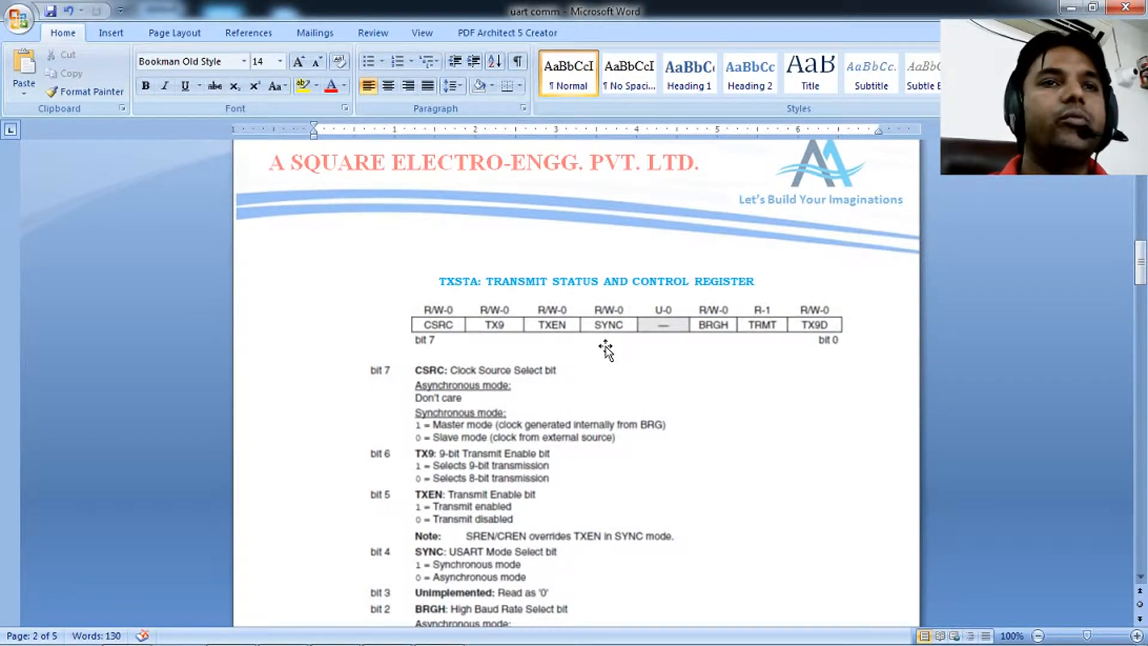
{"action": "mouse_move", "coordinate": [580, 313]}
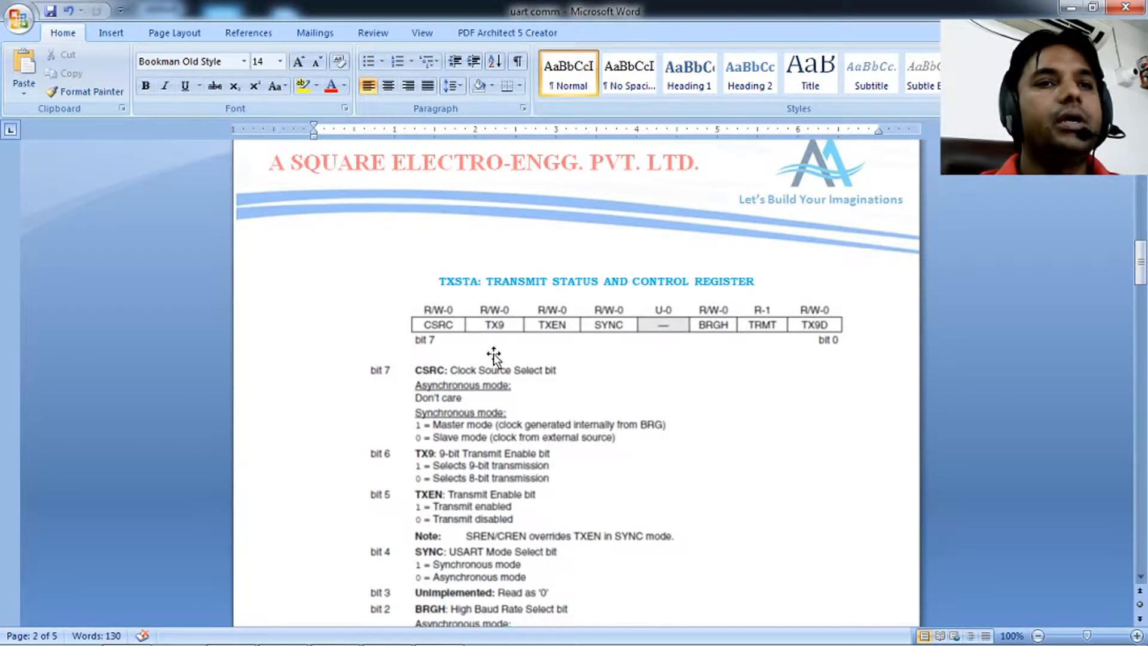
{"action": "scroll", "scroll_direction": "down", "scroll_amount": 3}
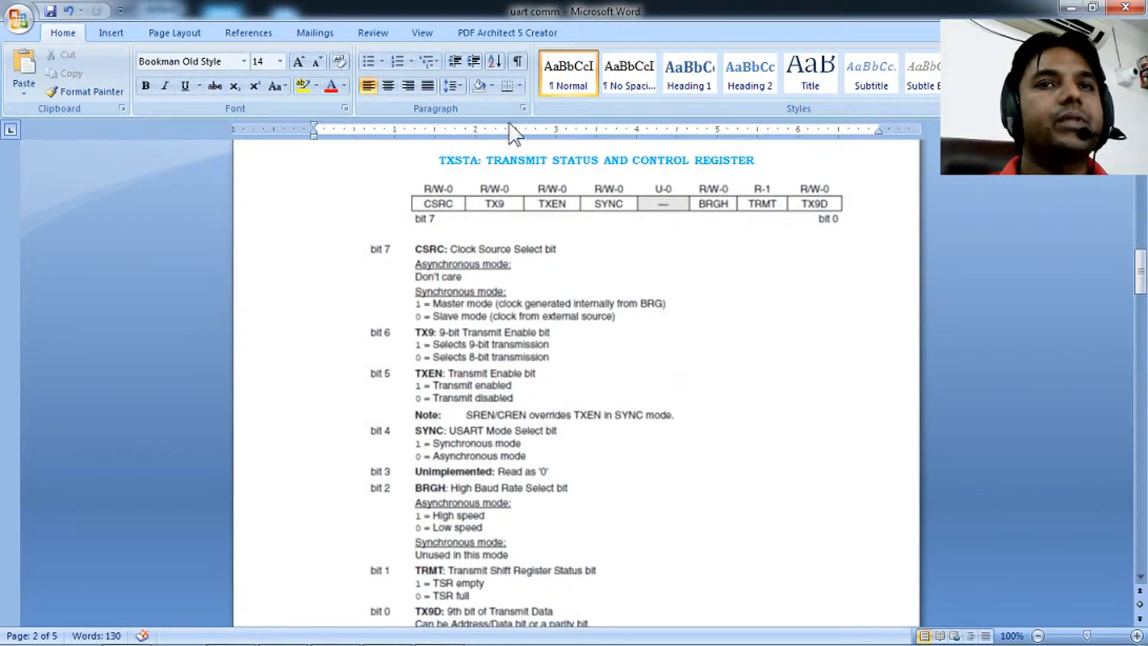
{"action": "mouse_move", "coordinate": [717, 230]}
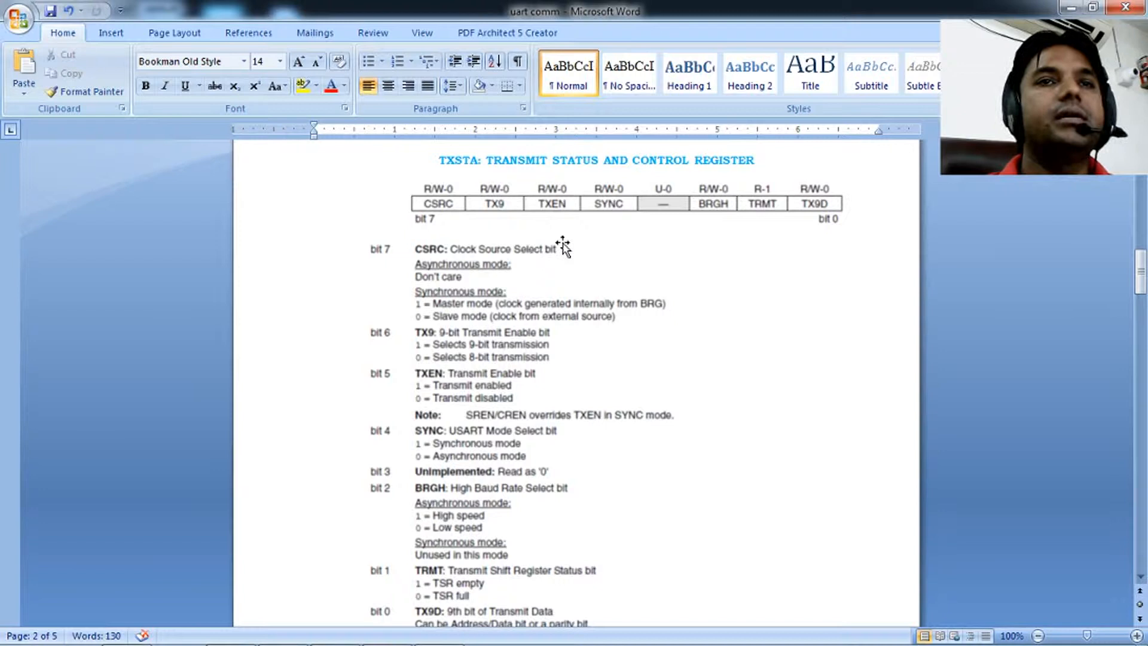
{"action": "mouse_move", "coordinate": [548, 223]}
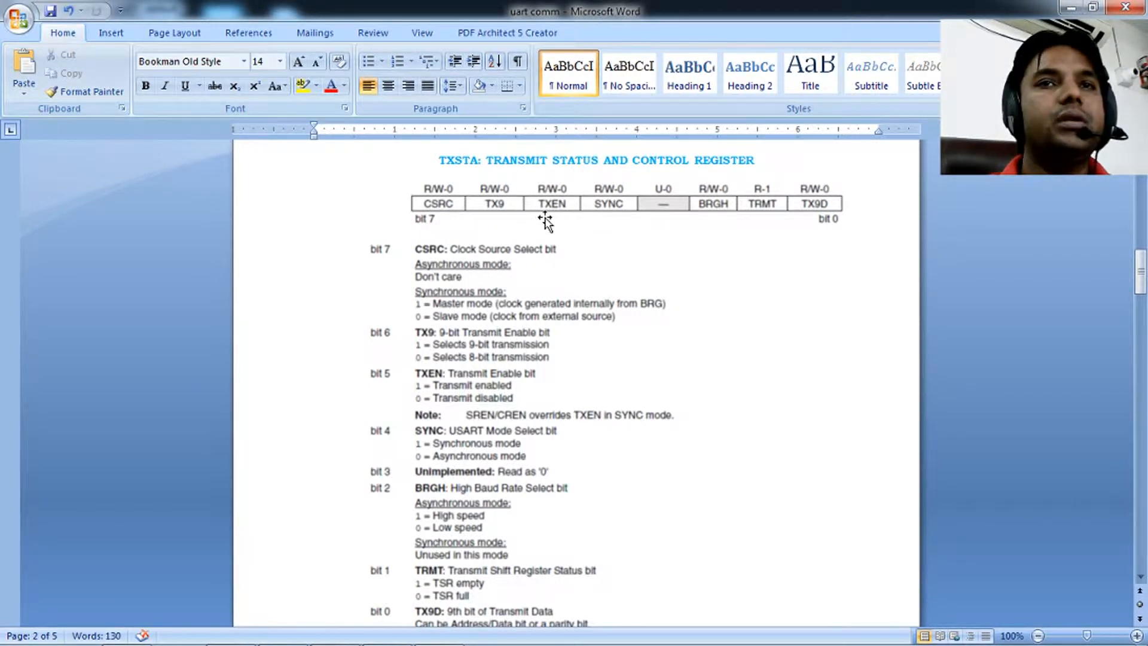
{"action": "mouse_move", "coordinate": [752, 223]}
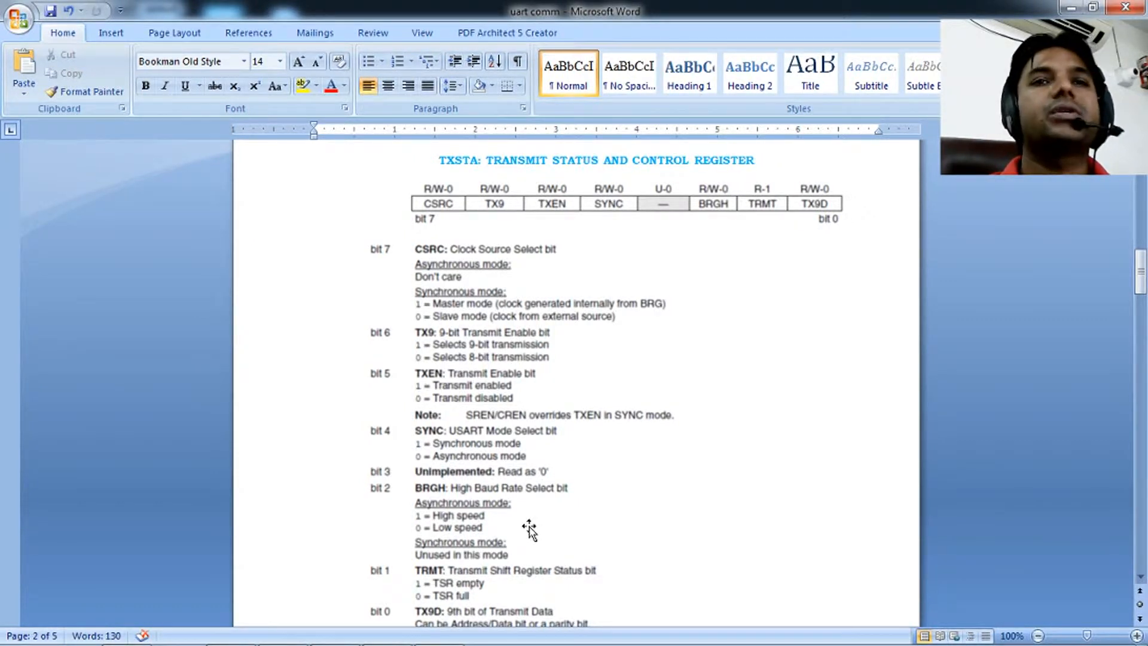
{"action": "mouse_move", "coordinate": [718, 212]}
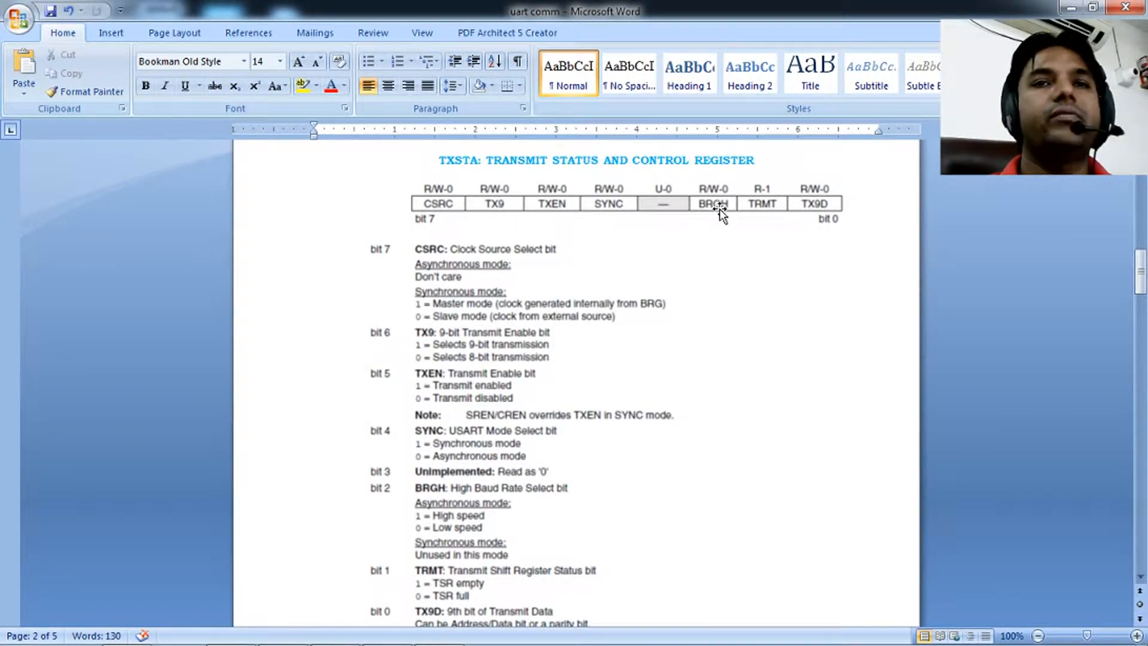
{"action": "mouse_move", "coordinate": [568, 212]}
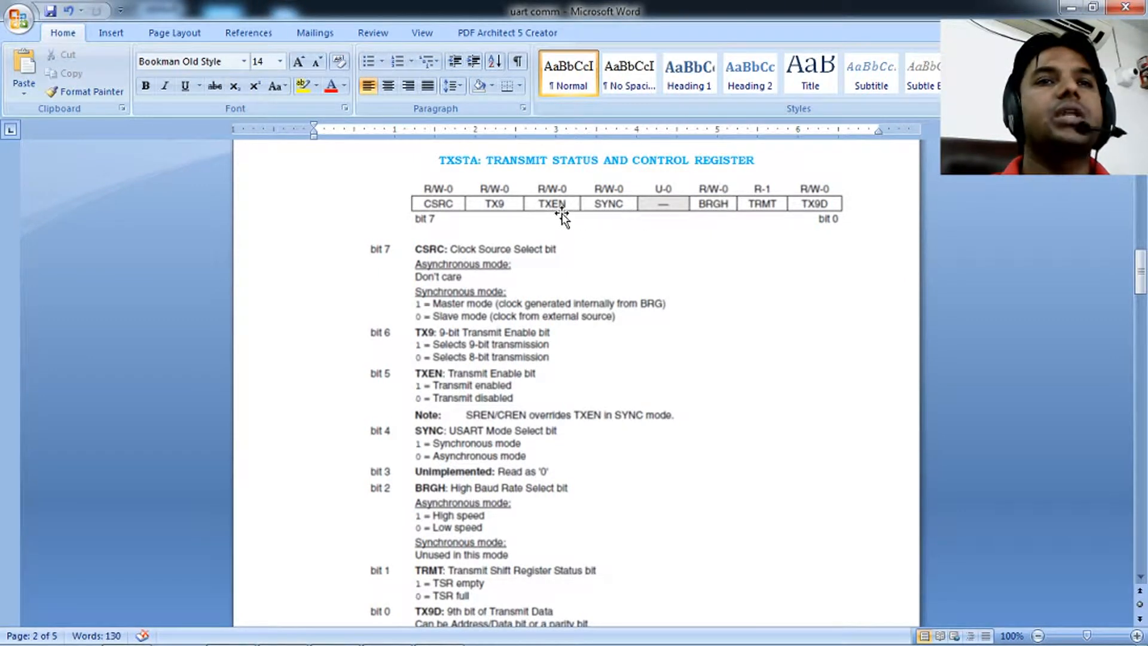
{"action": "mouse_move", "coordinate": [701, 261]}
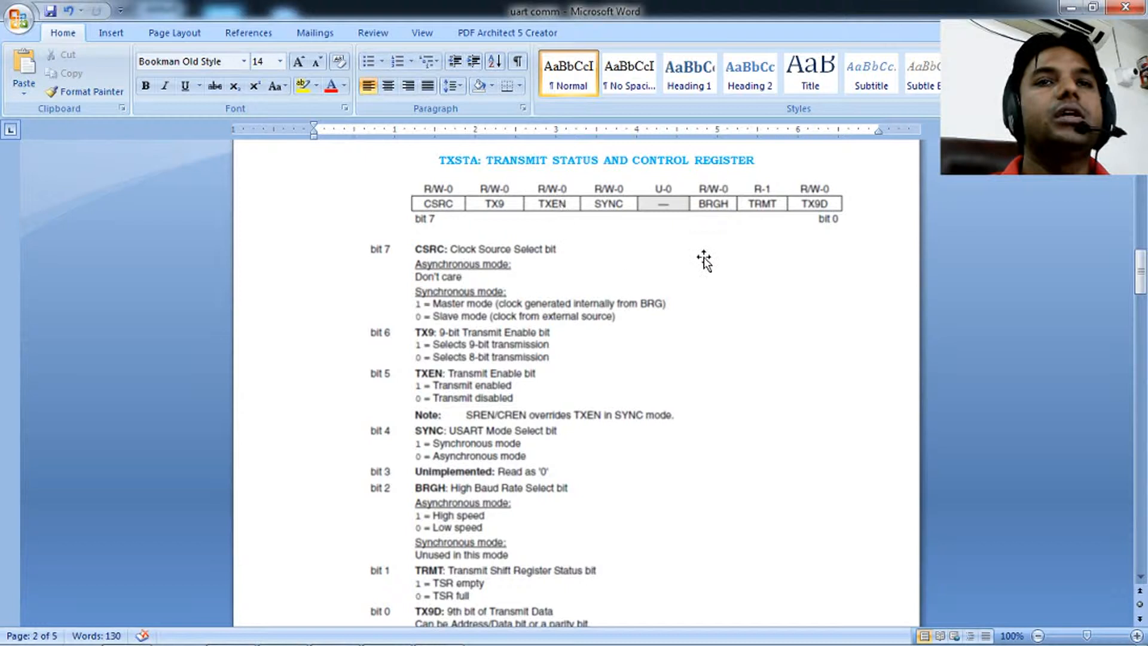
{"action": "mouse_move", "coordinate": [724, 232]}
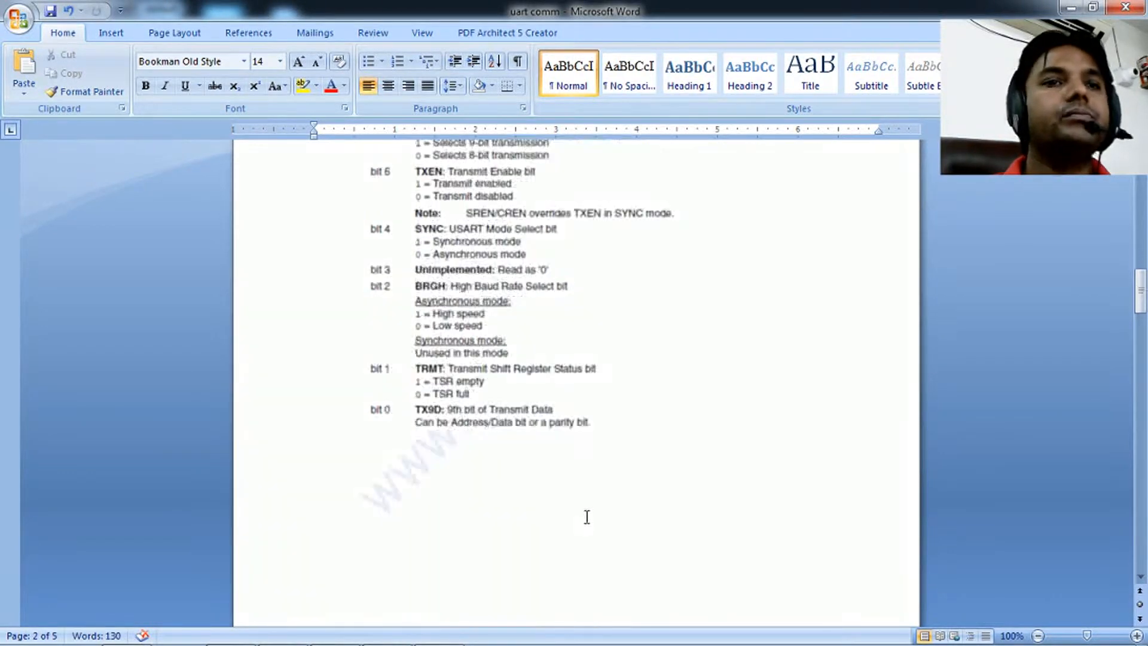
Scroll past the RCSTA bit descriptions to the RCREG and TXREG buffer lines.
{"action": "scroll", "scroll_direction": "down", "scroll_amount": 3}
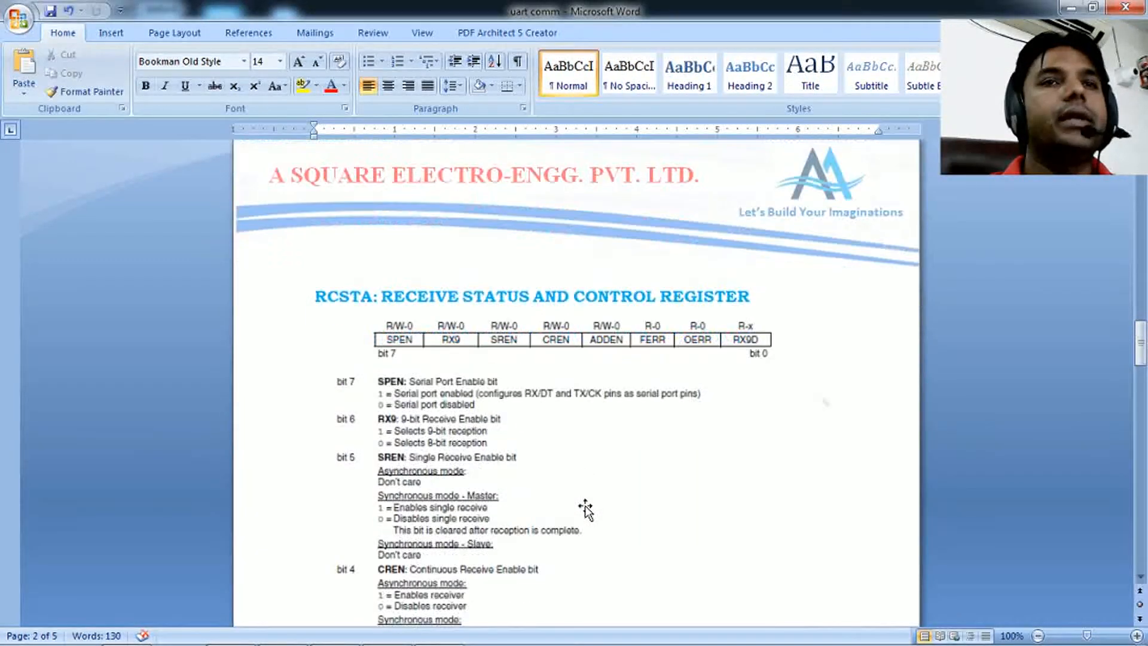
{"action": "scroll", "scroll_direction": "down", "scroll_amount": 3}
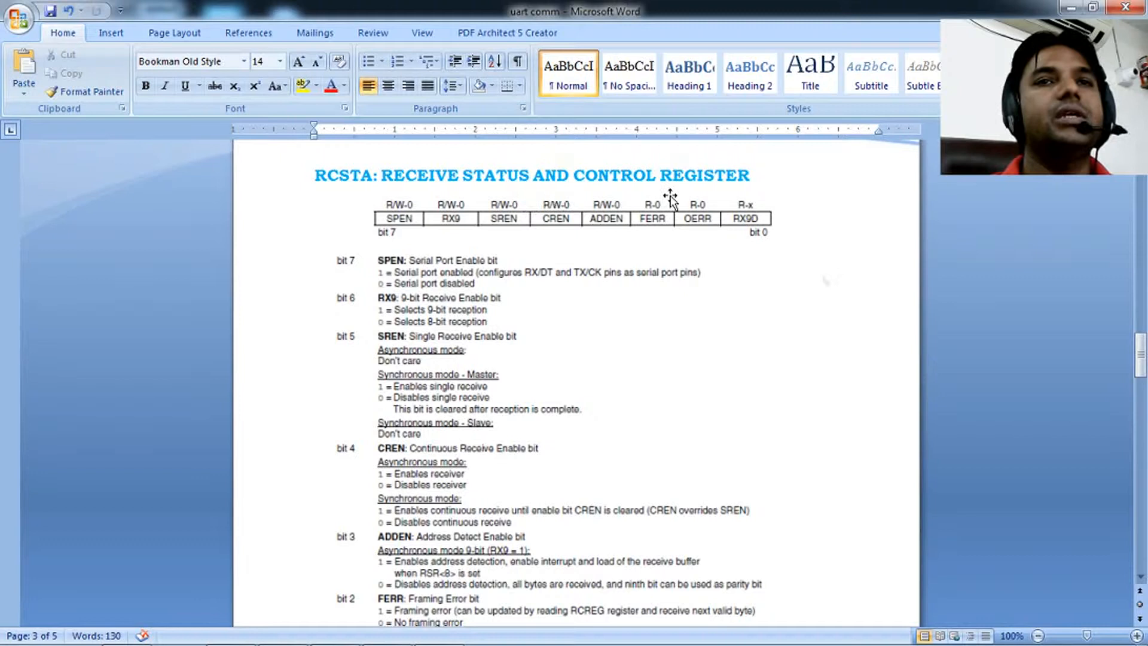
{"action": "mouse_move", "coordinate": [425, 227]}
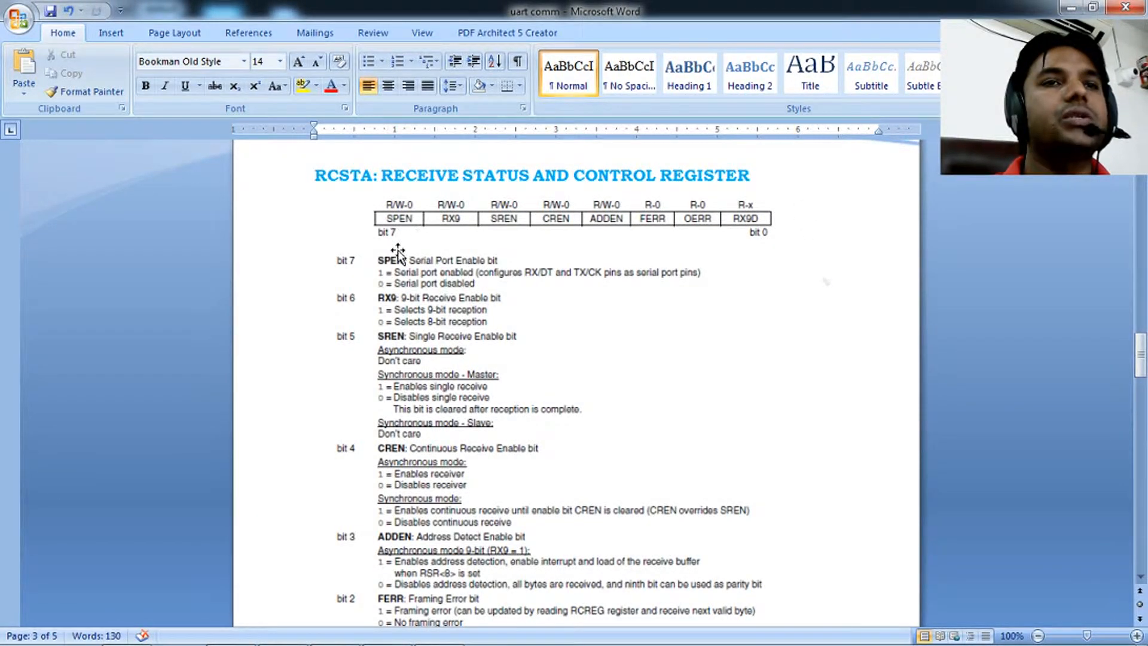
{"action": "mouse_move", "coordinate": [506, 264]}
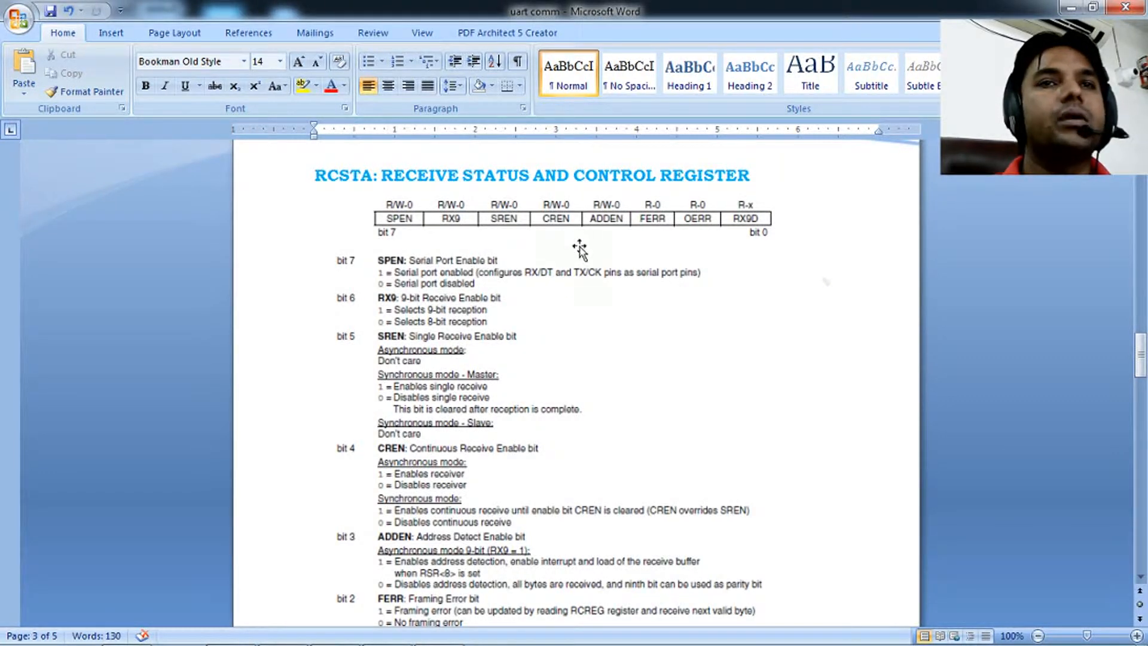
{"action": "mouse_move", "coordinate": [568, 235]}
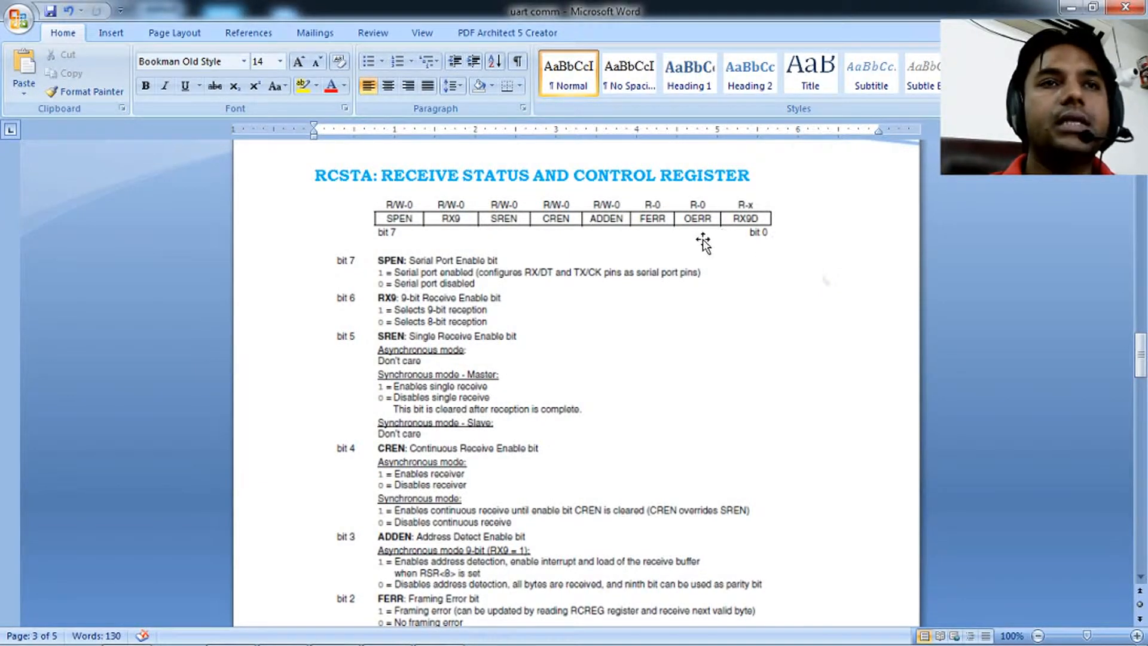
{"action": "mouse_move", "coordinate": [767, 245]}
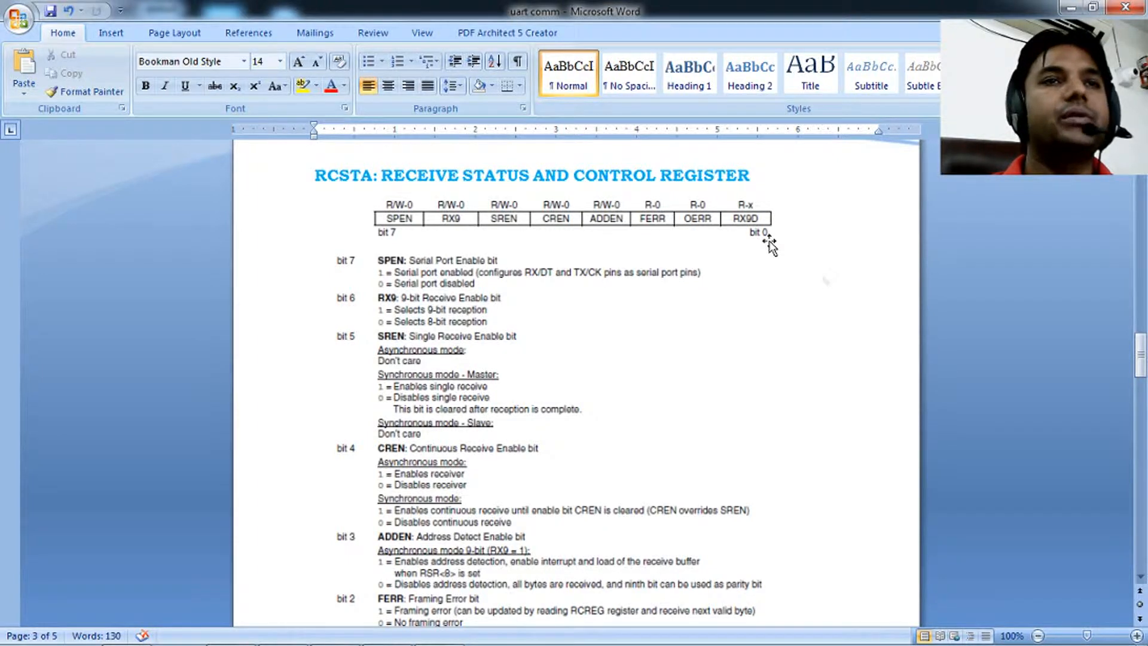
{"action": "scroll", "scroll_direction": "down", "scroll_amount": 3}
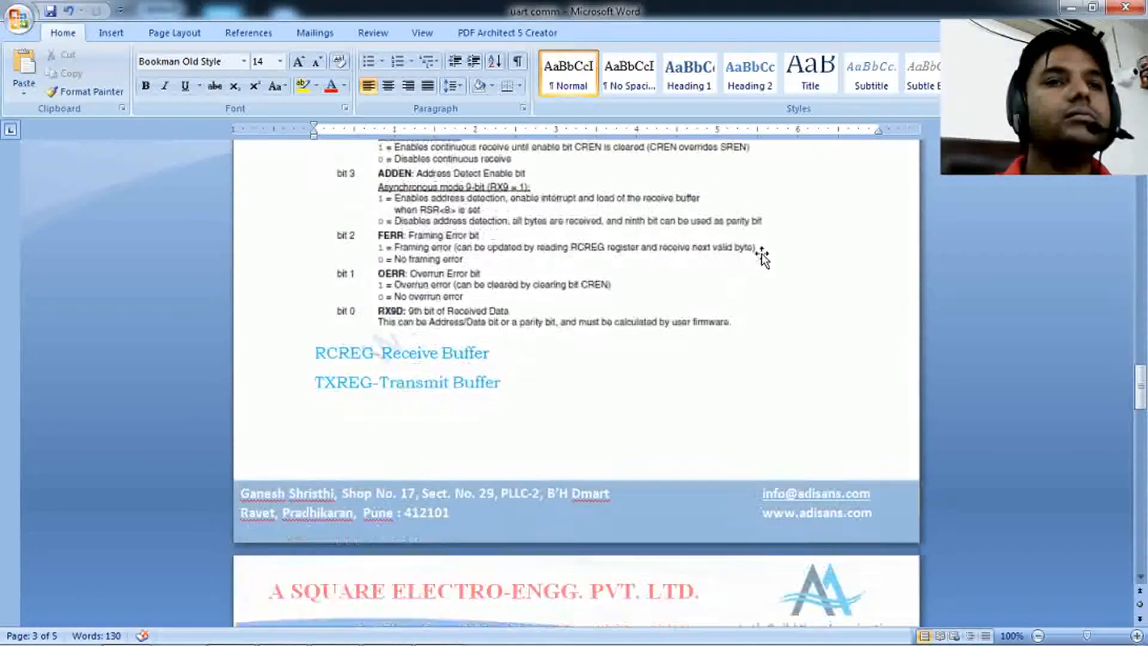
Scroll down to the PIR1 peripheral interrupt request flag register table.
{"action": "scroll", "scroll_direction": "down", "scroll_amount": 3}
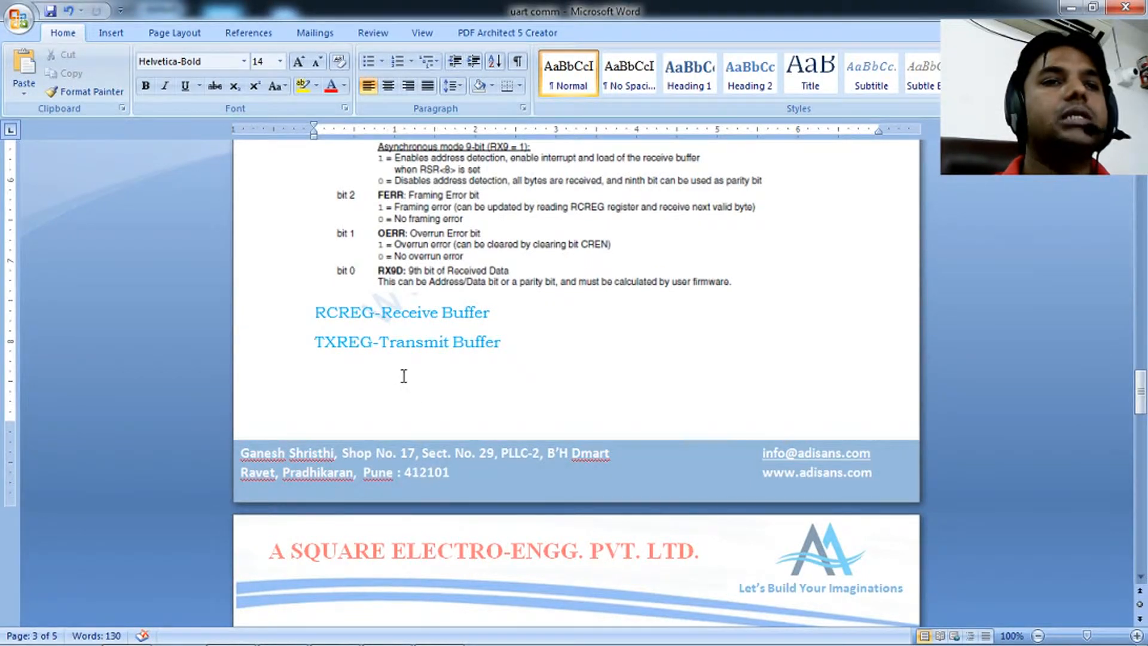
{"action": "mouse_move", "coordinate": [398, 373]}
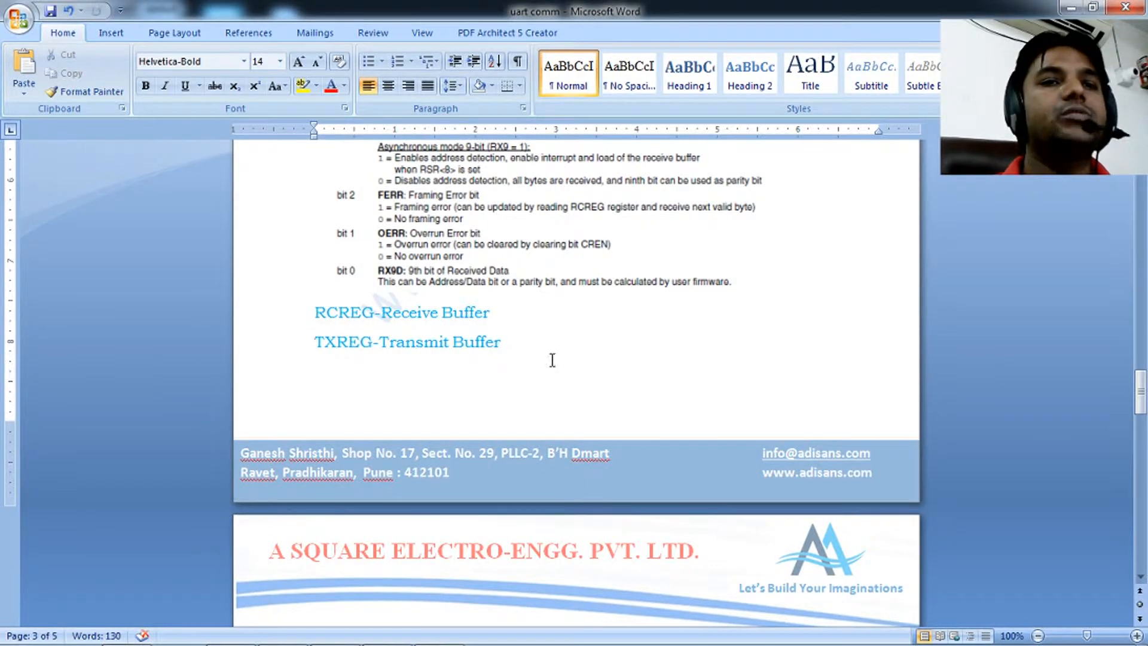
{"action": "scroll", "scroll_direction": "down", "scroll_amount": 3}
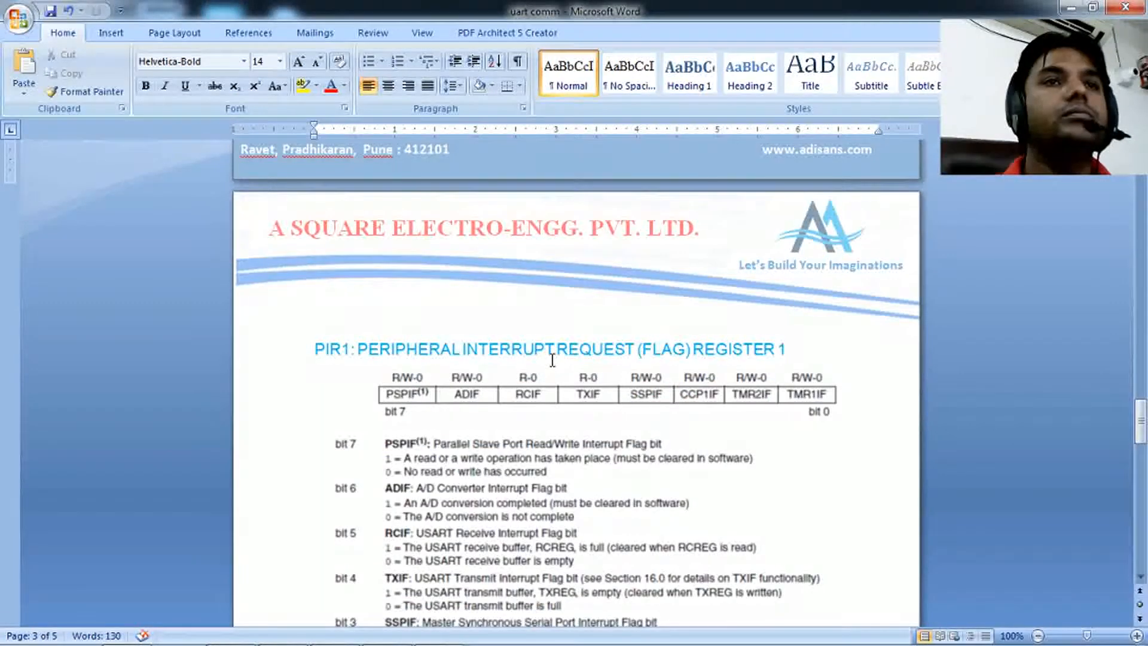
{"action": "scroll", "scroll_direction": "down", "scroll_amount": 3}
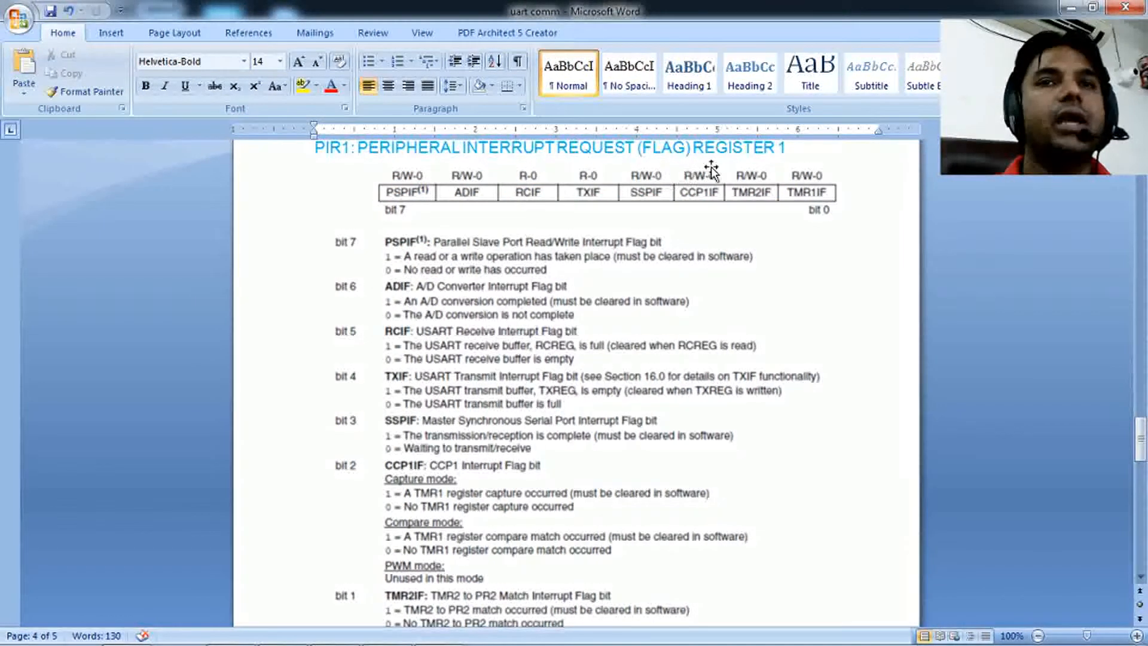
{"action": "mouse_move", "coordinate": [640, 268]}
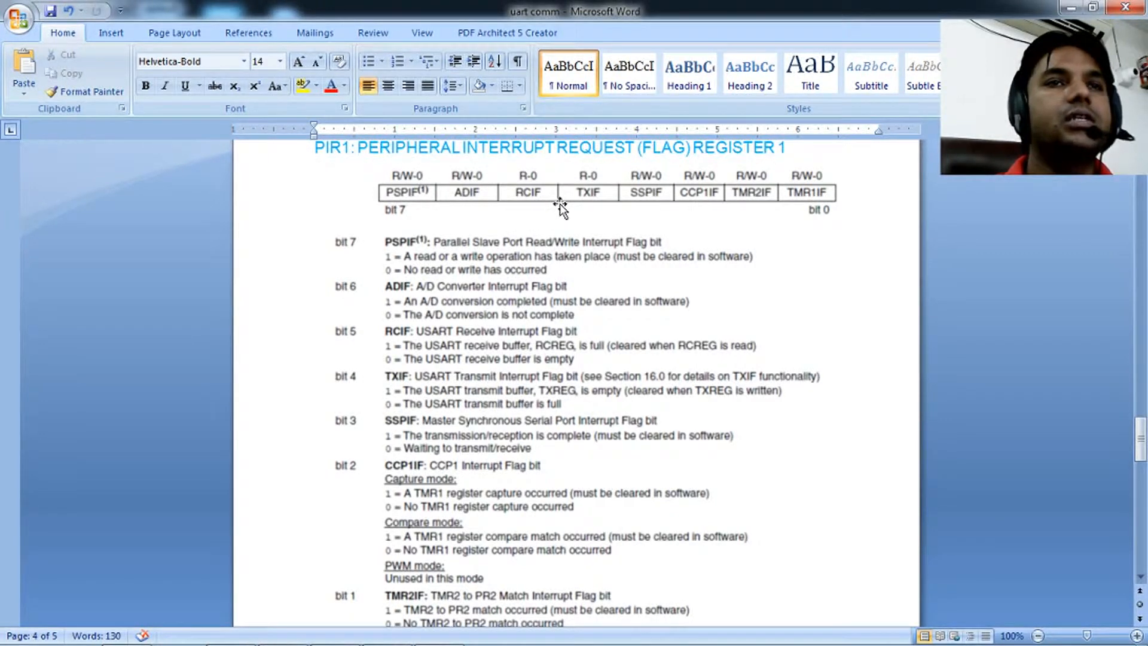
{"action": "mouse_move", "coordinate": [535, 205]}
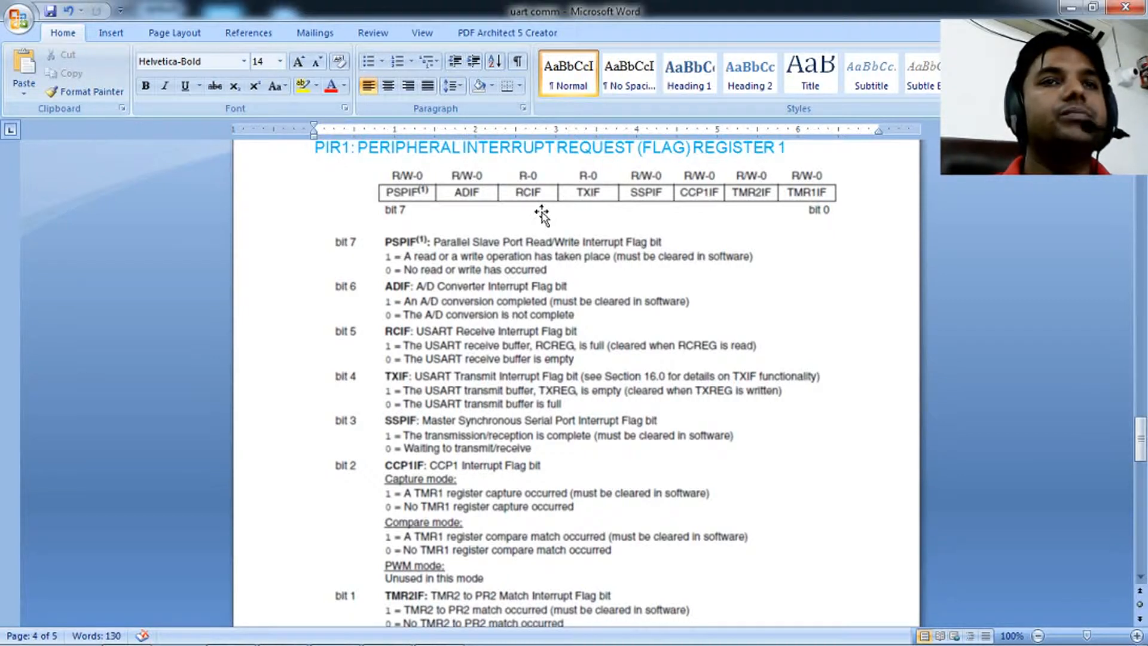
{"action": "mouse_move", "coordinate": [548, 212]}
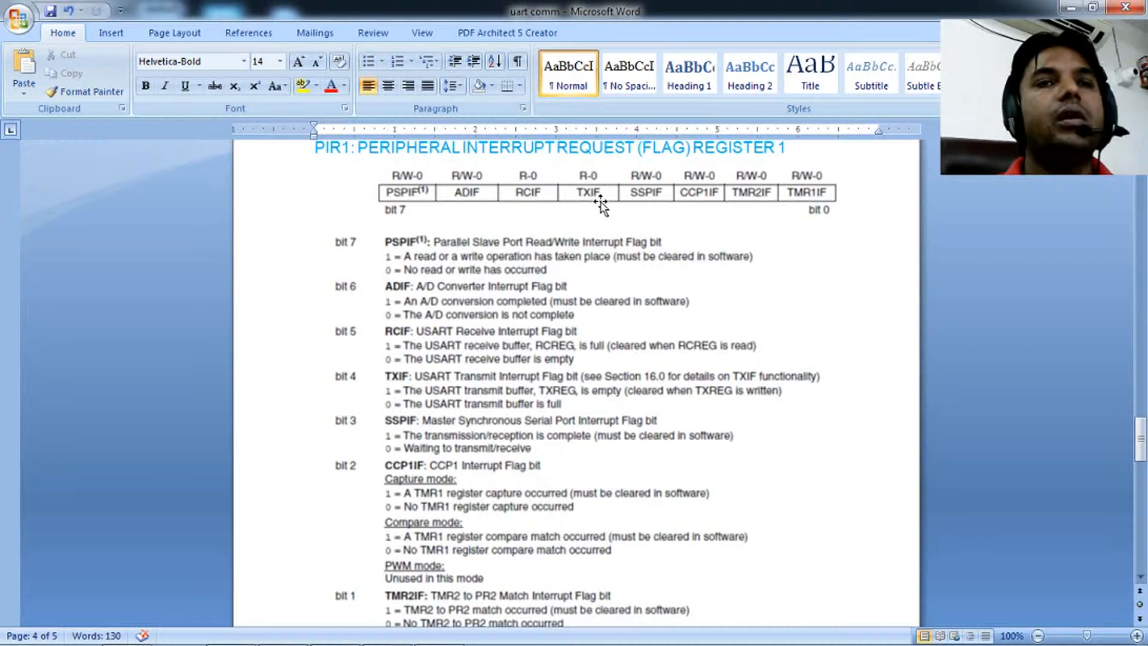
{"action": "mouse_move", "coordinate": [578, 224]}
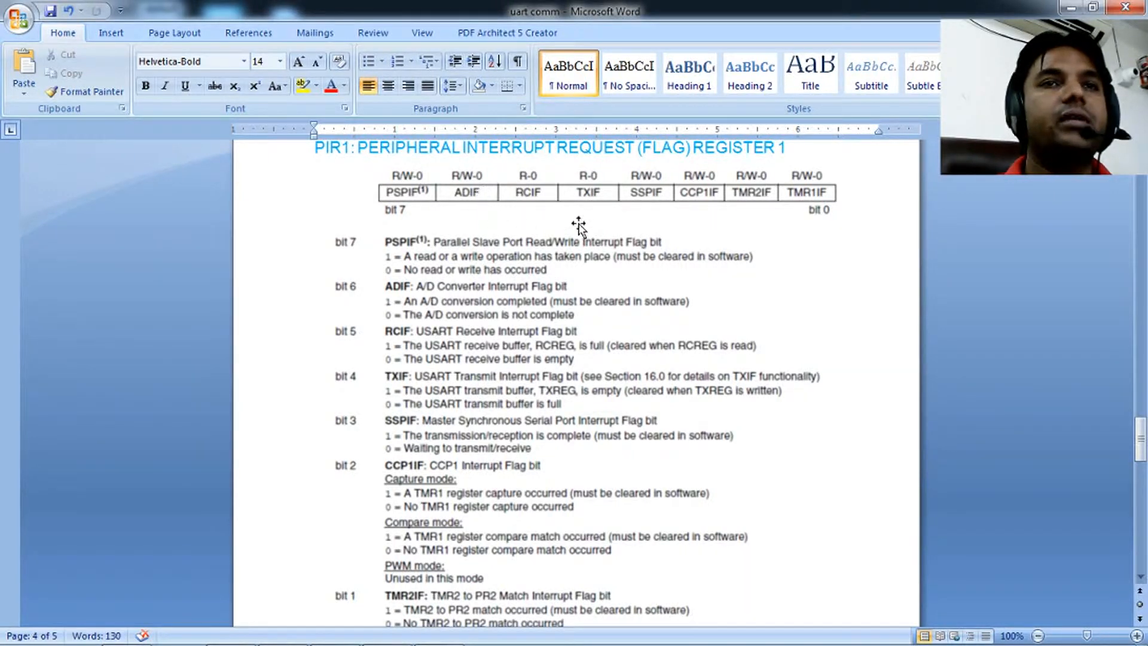
{"action": "mouse_move", "coordinate": [525, 505]}
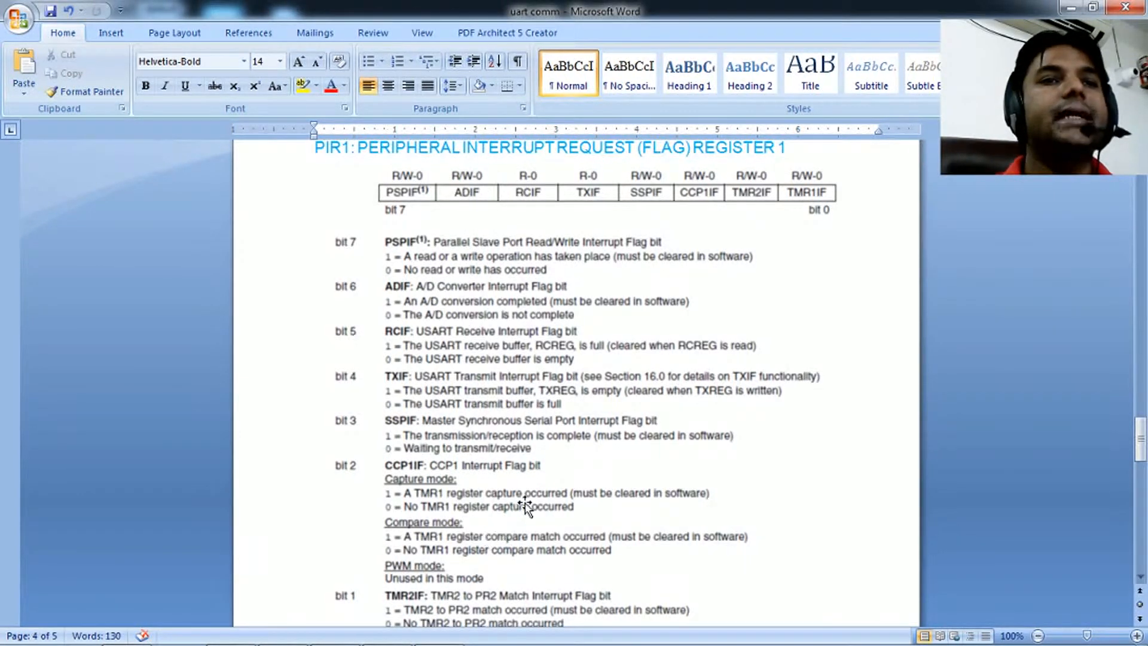
{"action": "scroll", "scroll_direction": "down", "scroll_amount": 3}
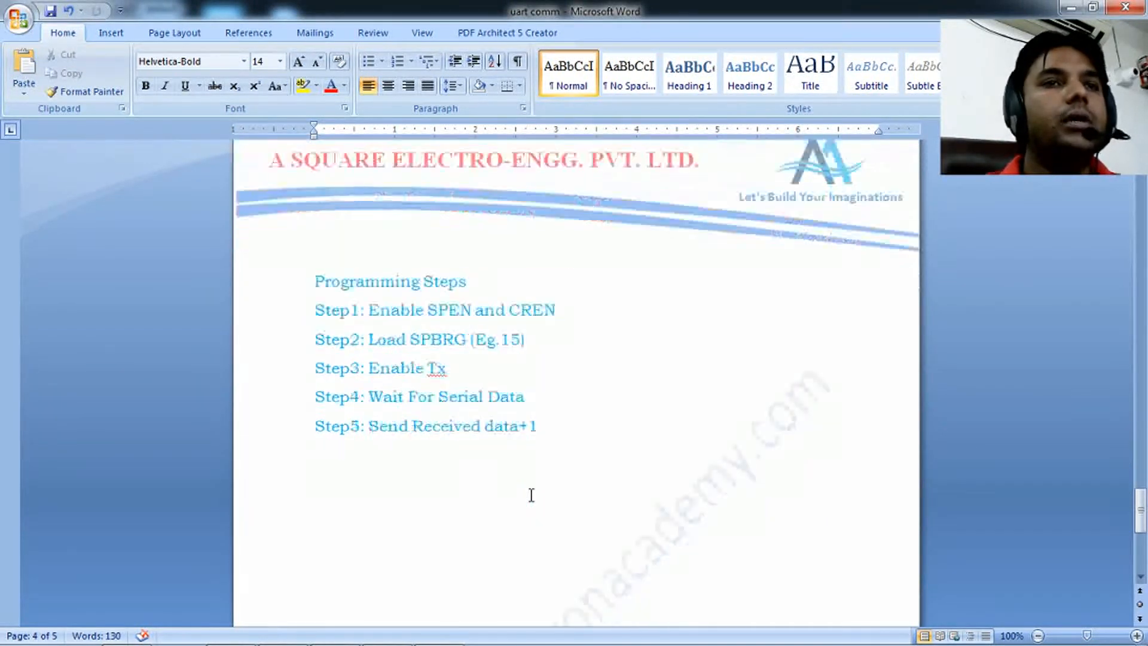
Scroll down to the Programming Steps page listing Step1 through Step5.
{"action": "scroll", "scroll_direction": "down", "scroll_amount": 3}
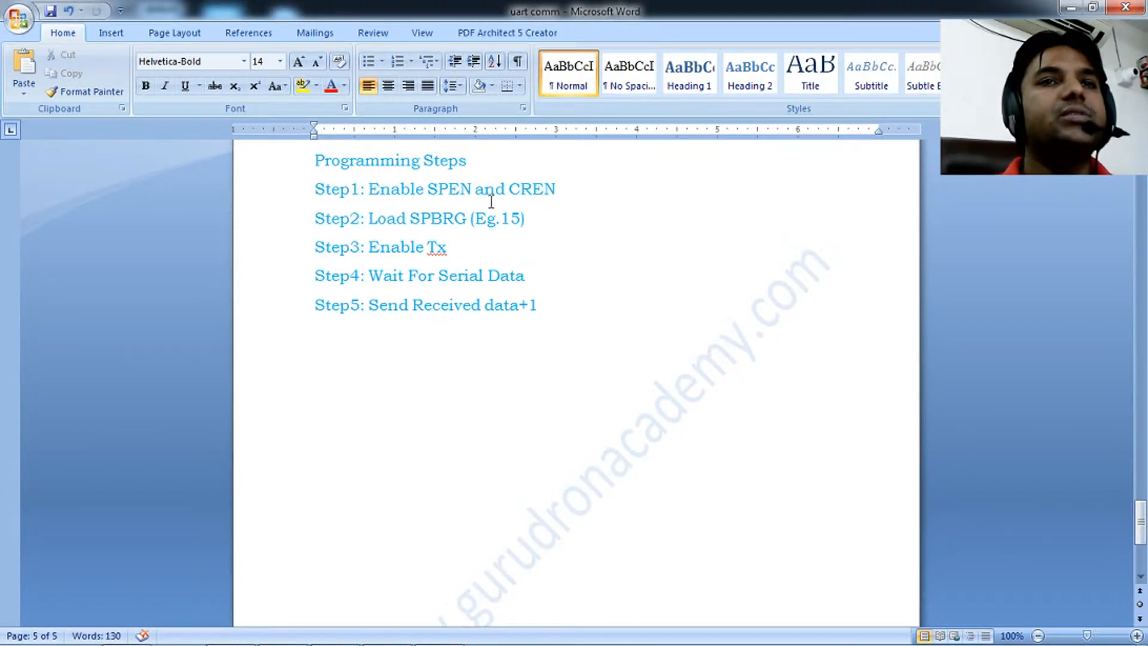
{"action": "mouse_move", "coordinate": [577, 200]}
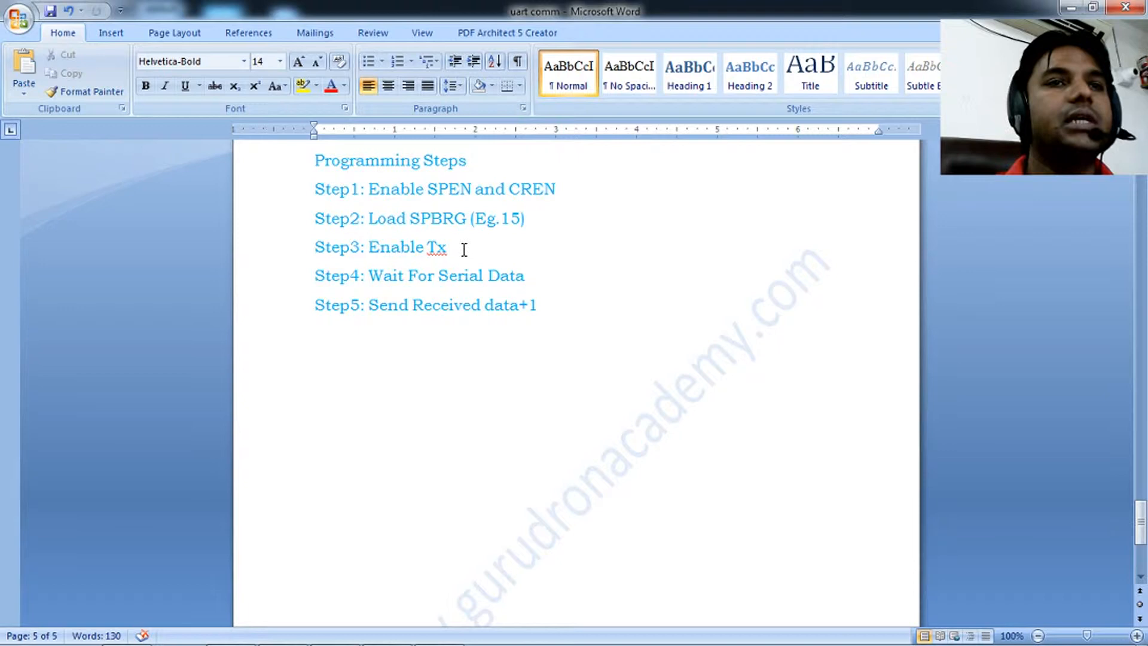
{"action": "mouse_move", "coordinate": [521, 278]}
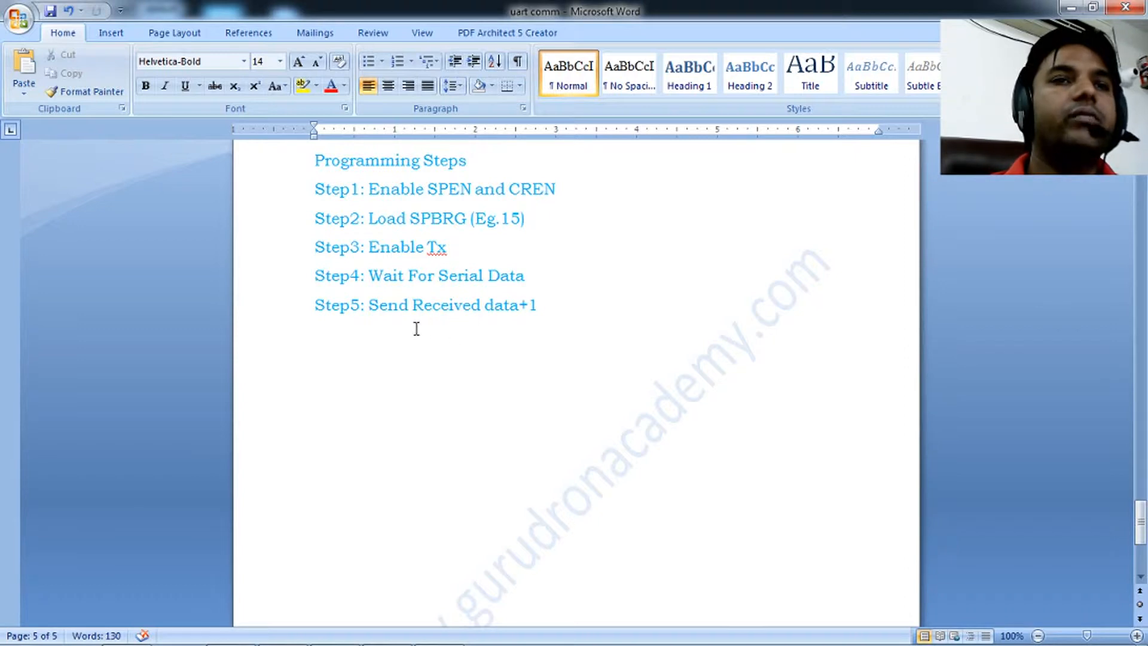
{"action": "mouse_move", "coordinate": [551, 310]}
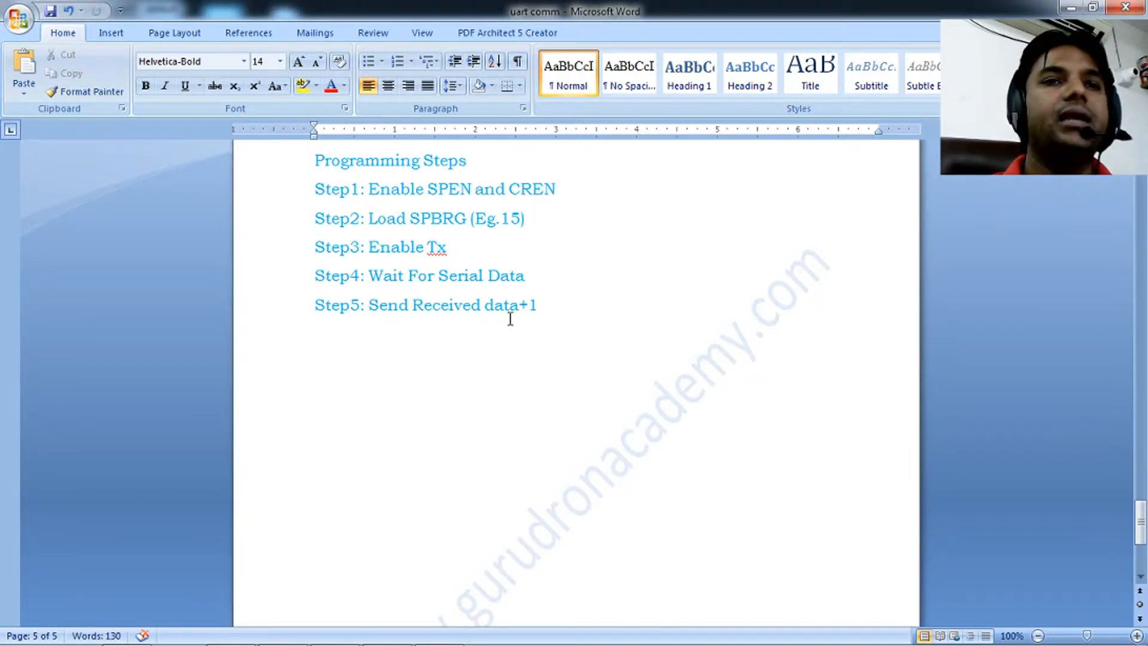
{"action": "mouse_move", "coordinate": [398, 291]}
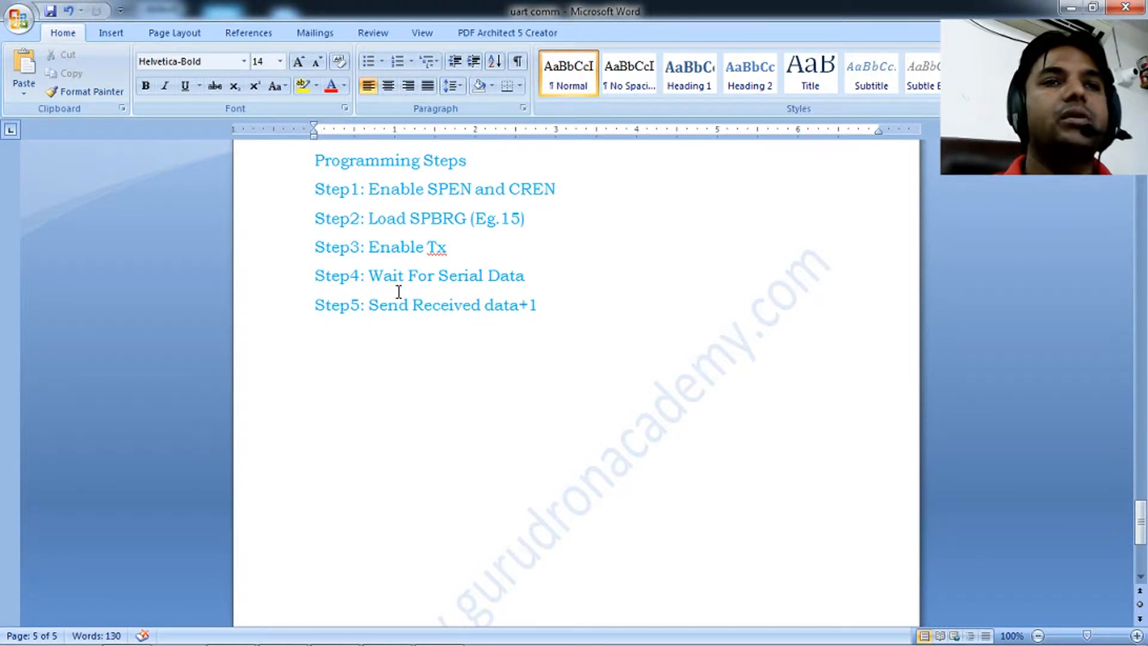
{"action": "mouse_move", "coordinate": [531, 277]}
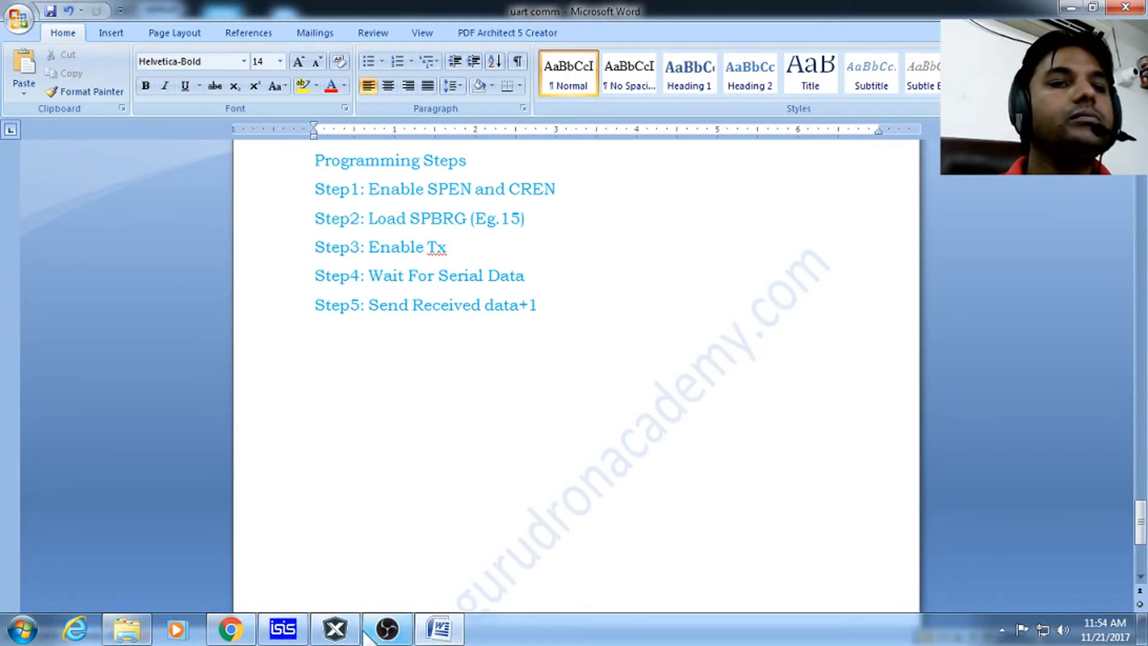
Show the animating Proteus ISIS echo simulation, then switch to MPLAB X's main.c.
{"action": "left_click", "coordinate": [283, 628]}
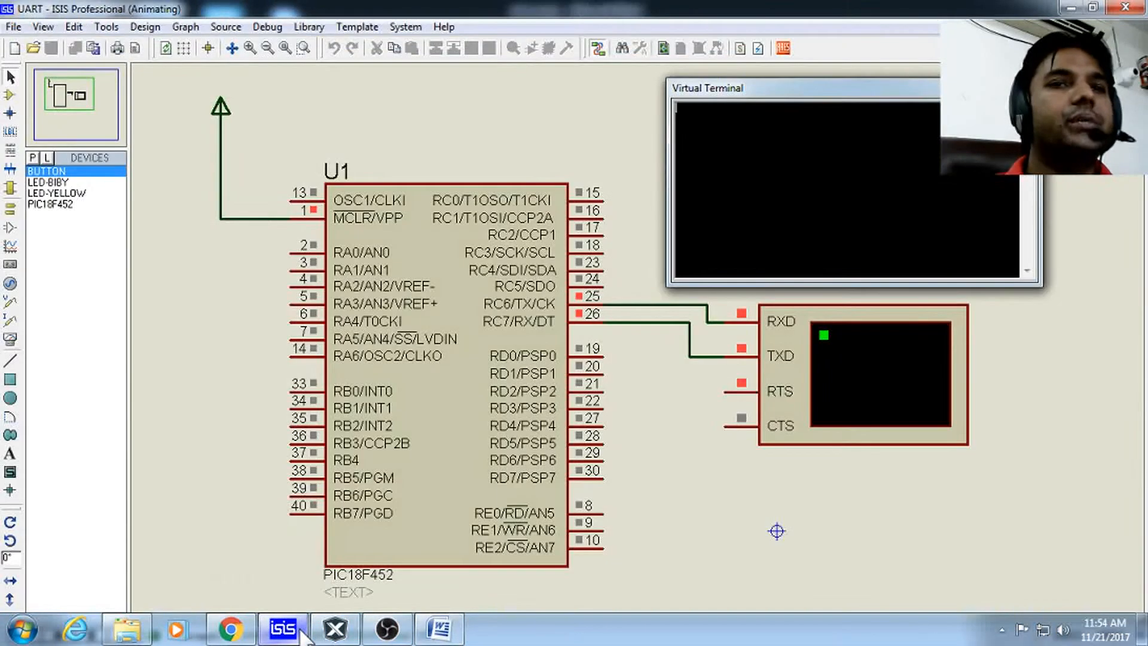
{"action": "left_click", "coordinate": [24, 635]}
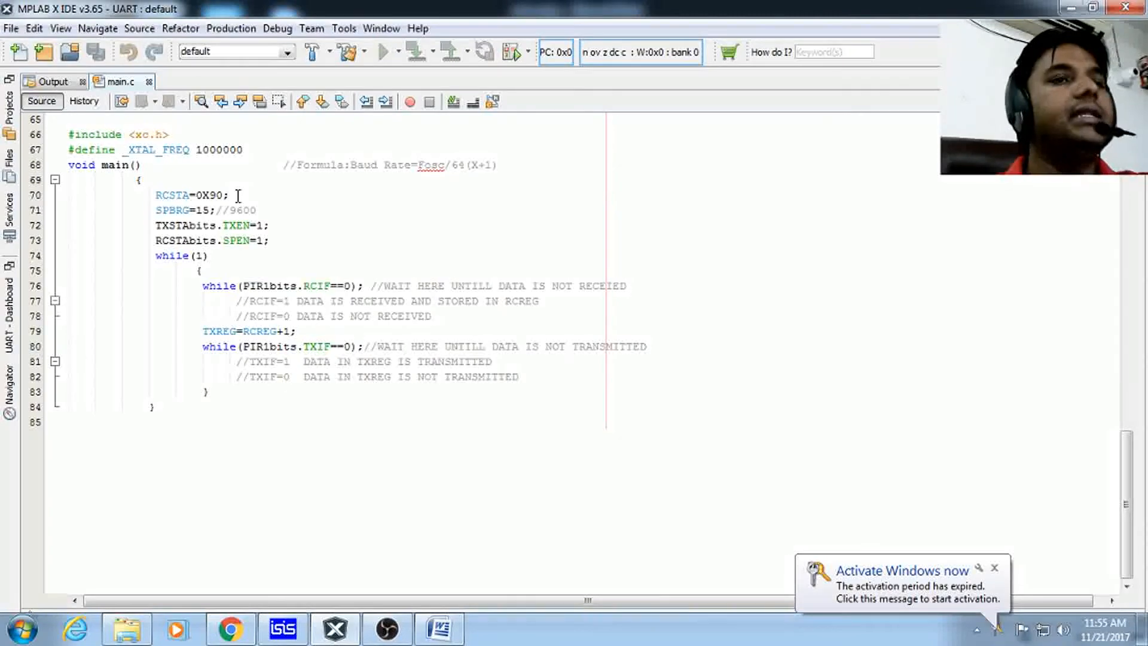
{"action": "left_click", "coordinate": [438, 628]}
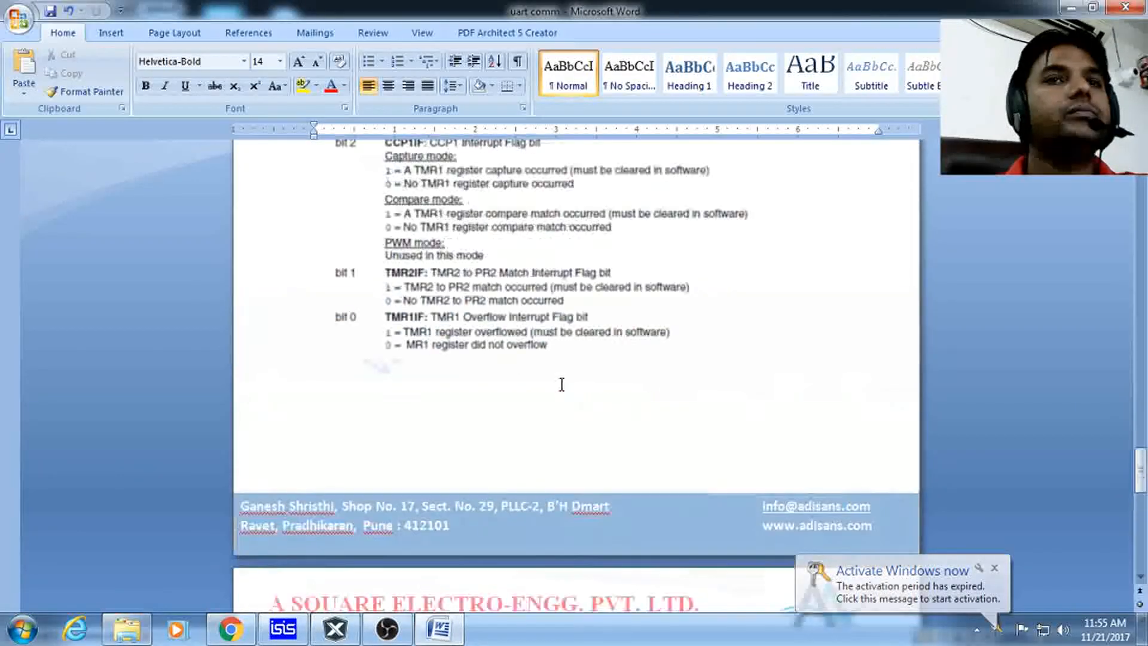
{"action": "scroll", "scroll_direction": "down", "scroll_amount": 3}
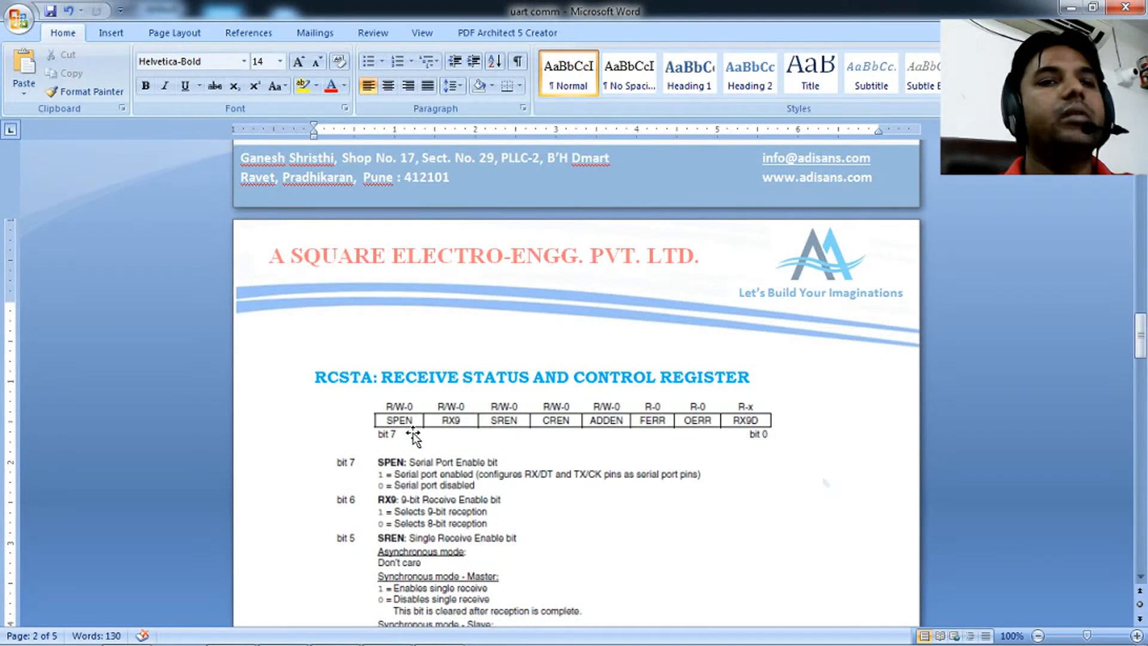
{"action": "mouse_move", "coordinate": [564, 436]}
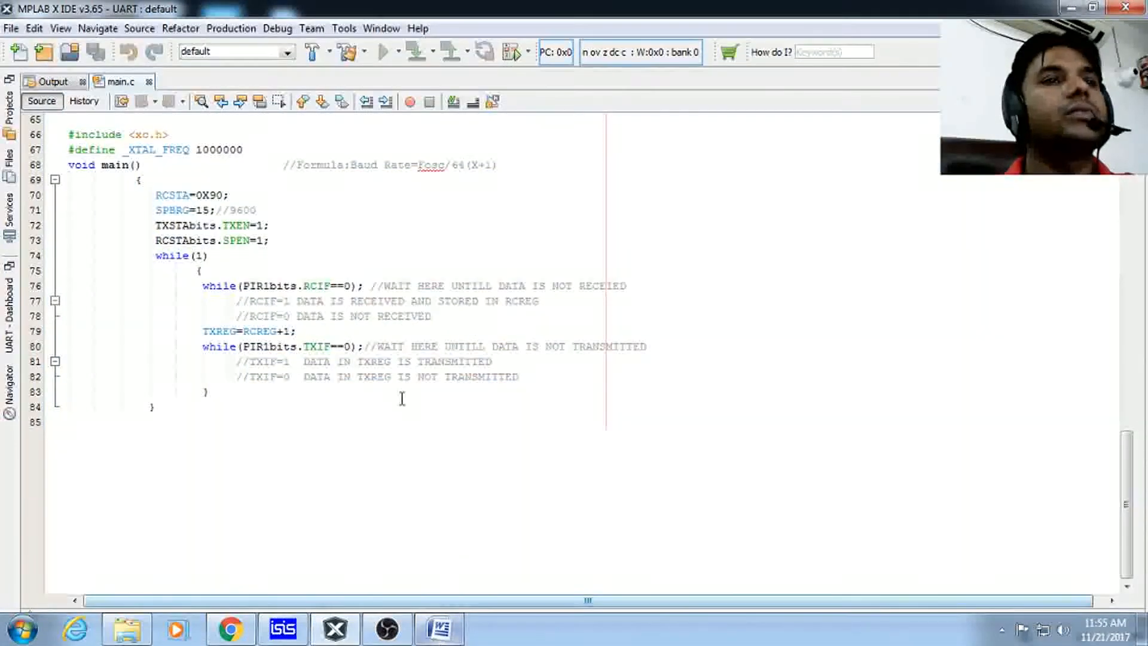
{"action": "left_click", "coordinate": [260, 210]}
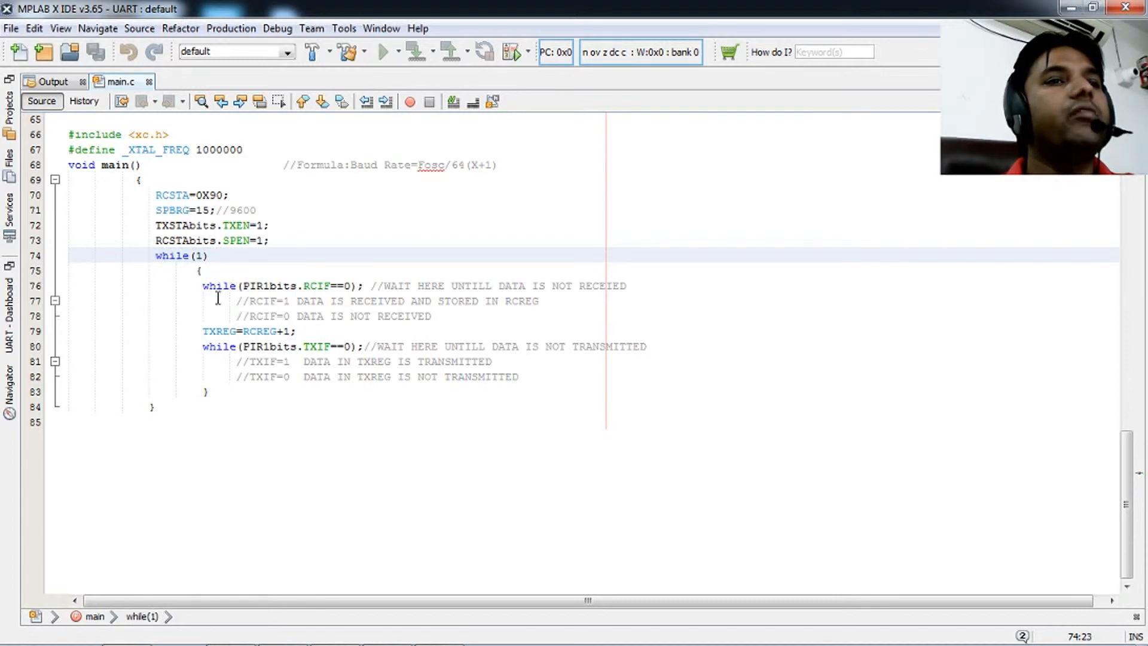
{"action": "left_click", "coordinate": [303, 286]}
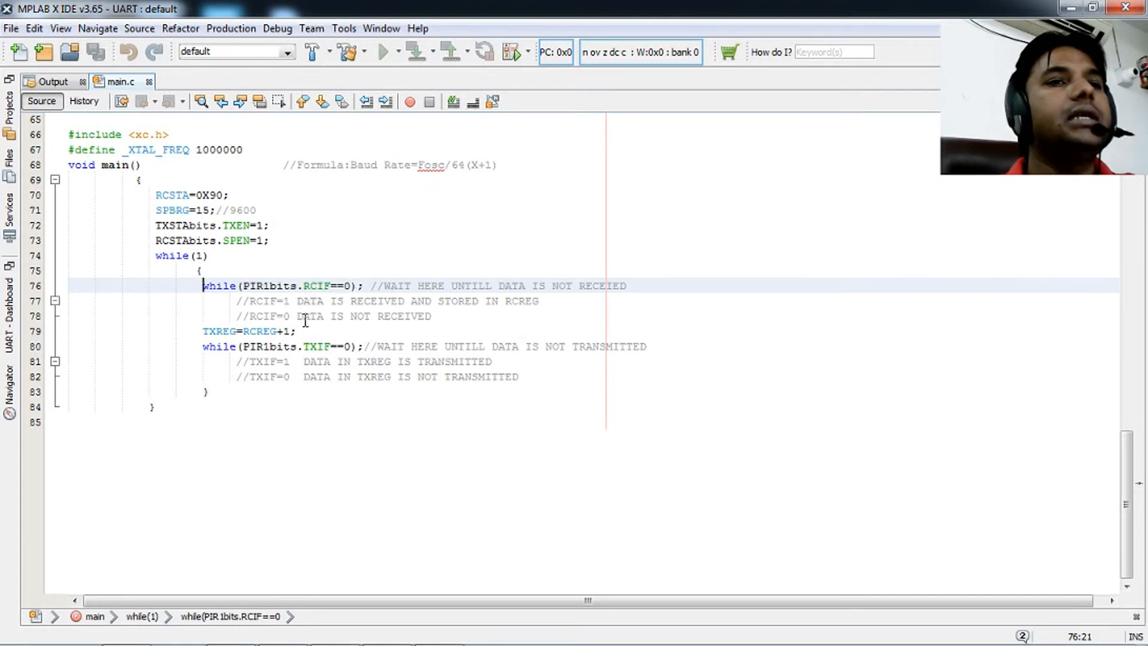
{"action": "left_click", "coordinate": [243, 331]}
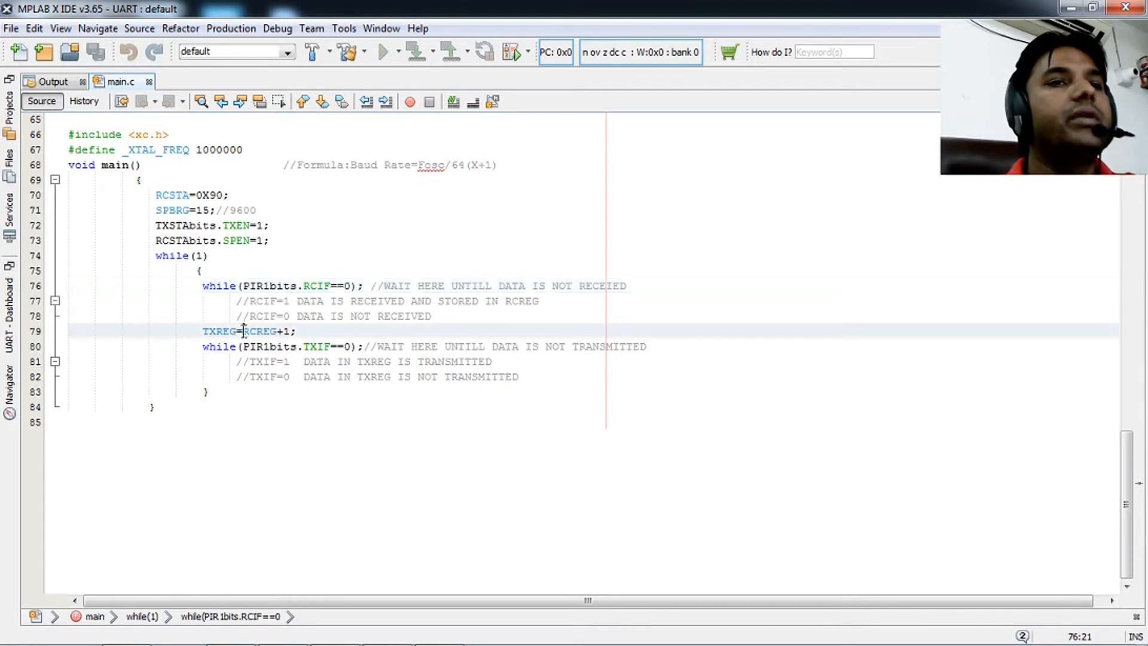
{"action": "double_click", "coordinate": [259, 331]}
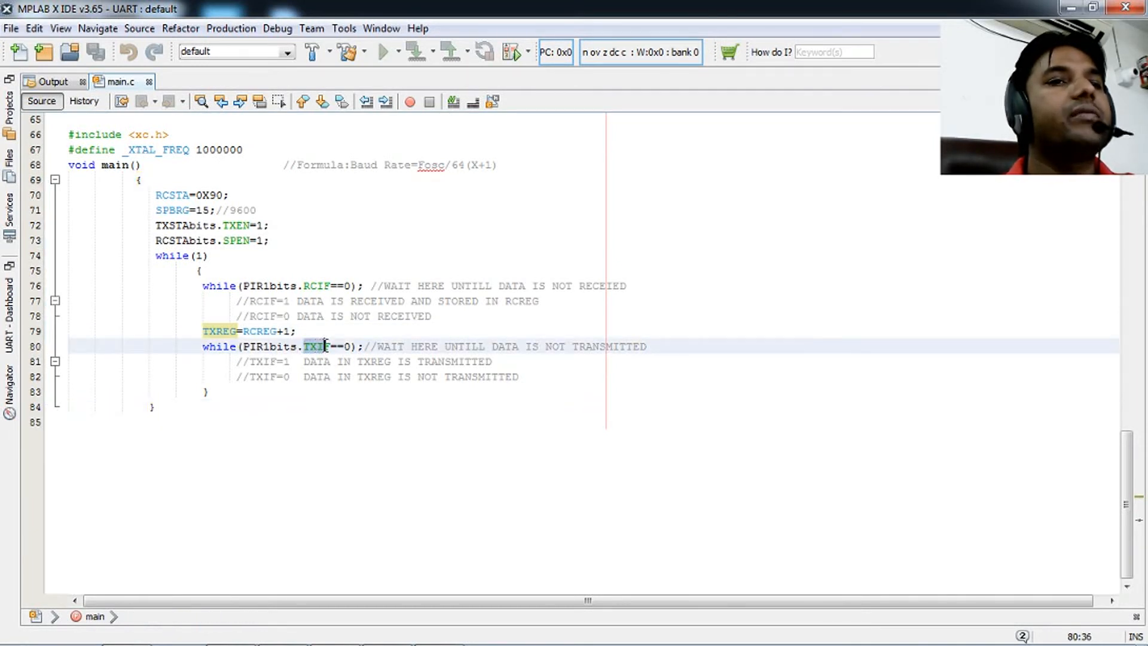
{"action": "left_click", "coordinate": [328, 346]}
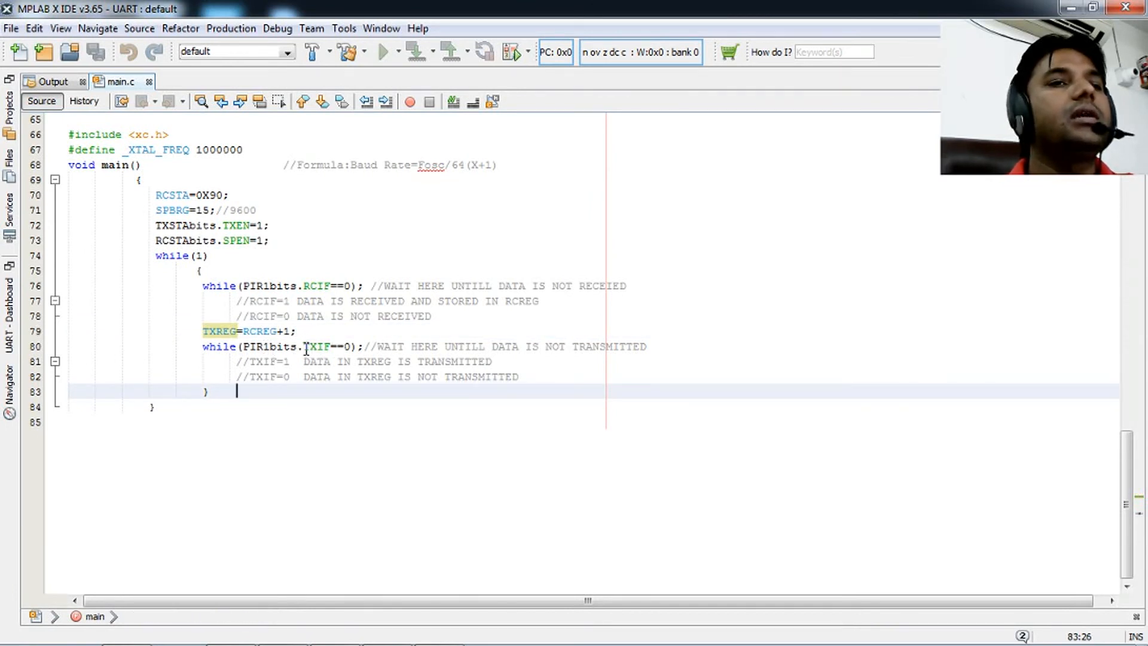
{"action": "double_click", "coordinate": [316, 346]}
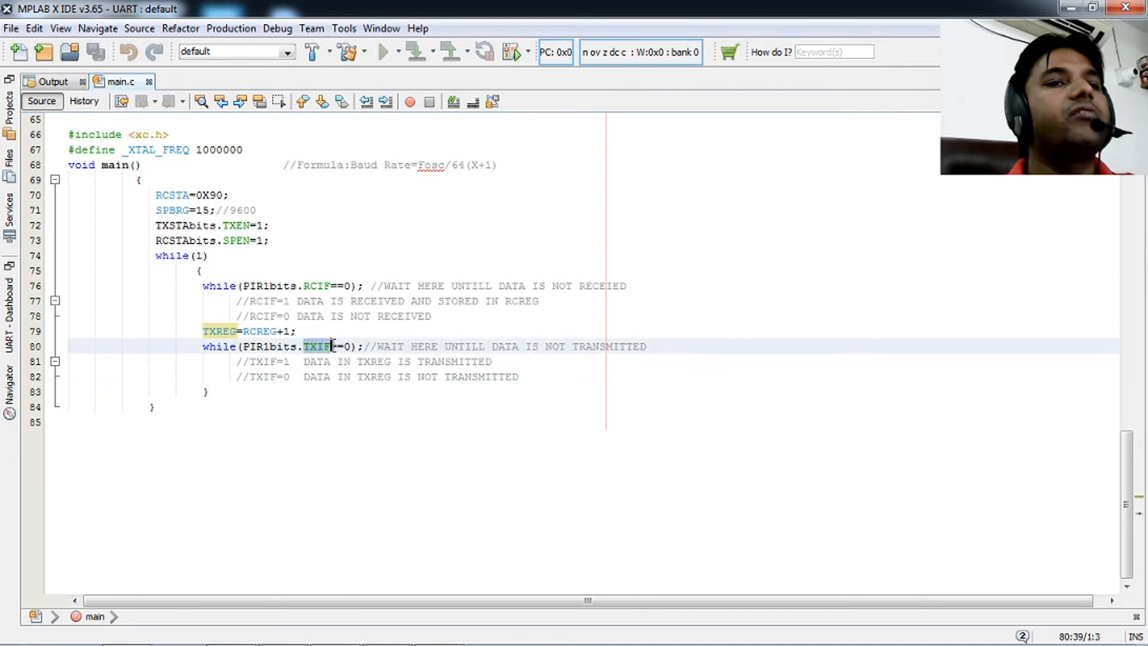